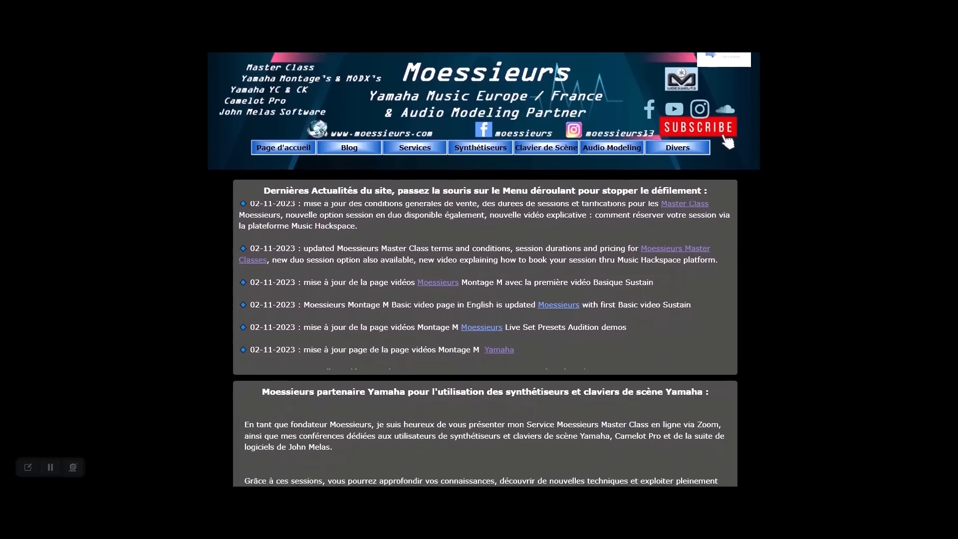
Scroll down through the Moessieurs website news and Facebook page posts.
scroll("down", 3)
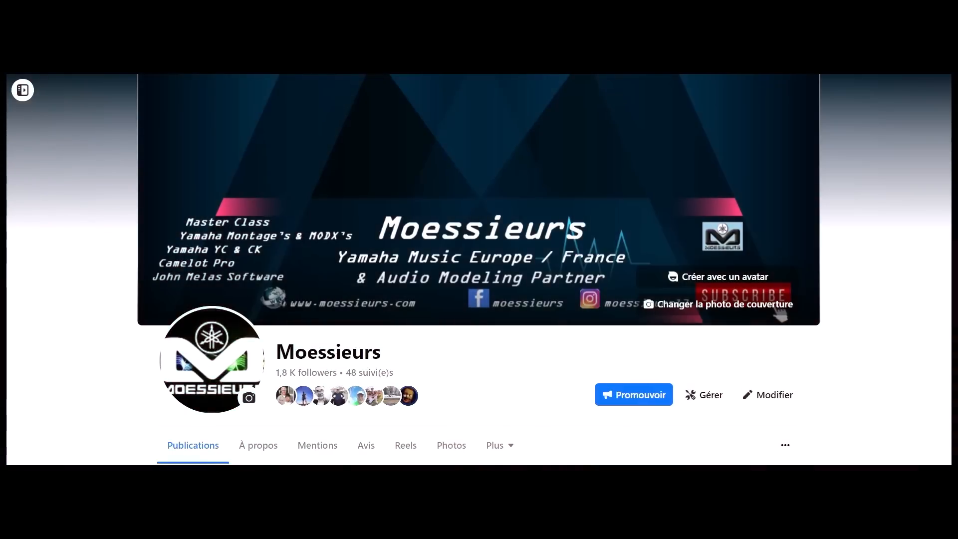
scroll("down", 3)
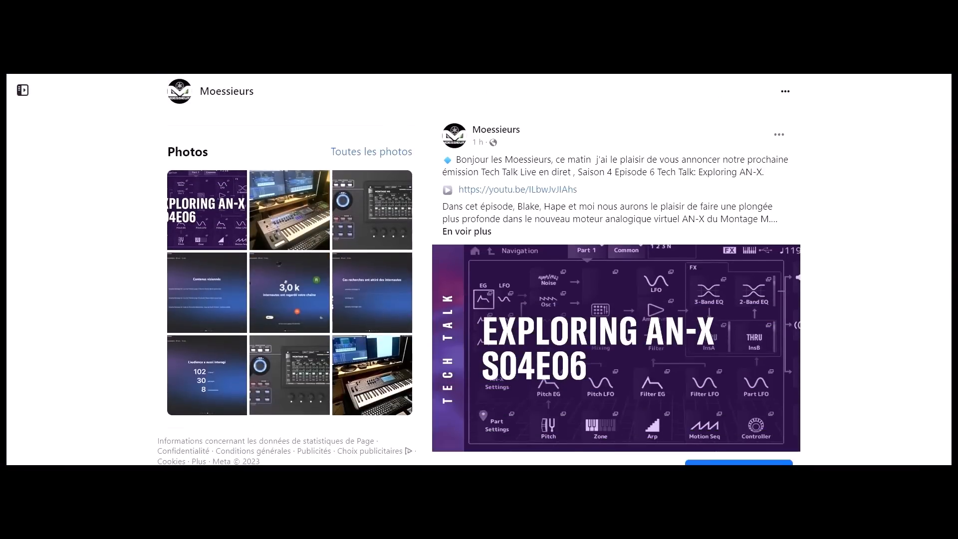
scroll("down", 3)
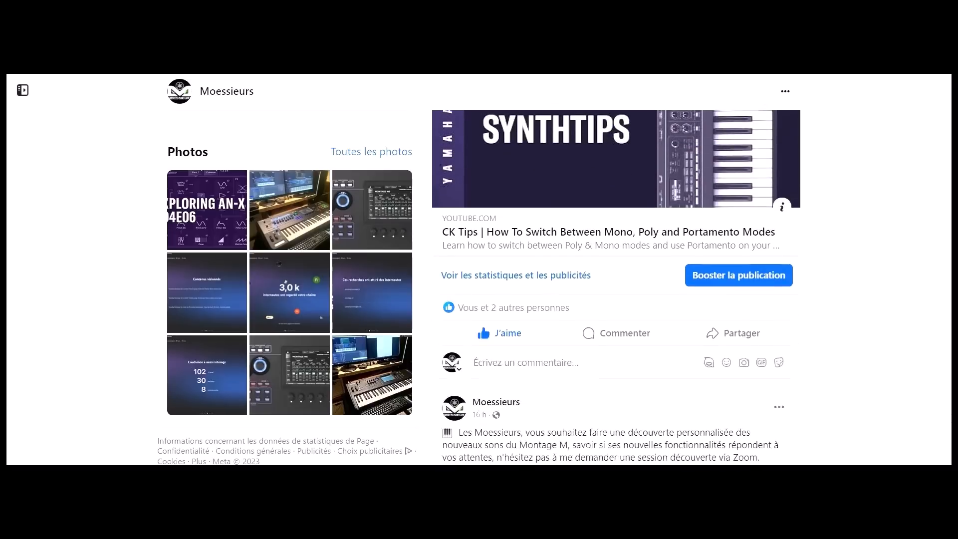
scroll("down", 3)
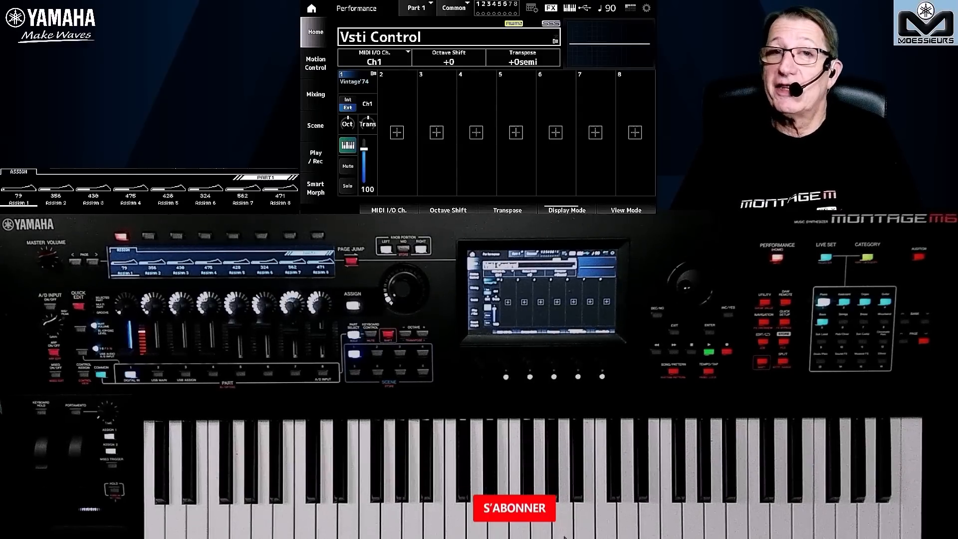
Select the Vsti Control performance on the Montage M Home screen.
left_click(514, 508)
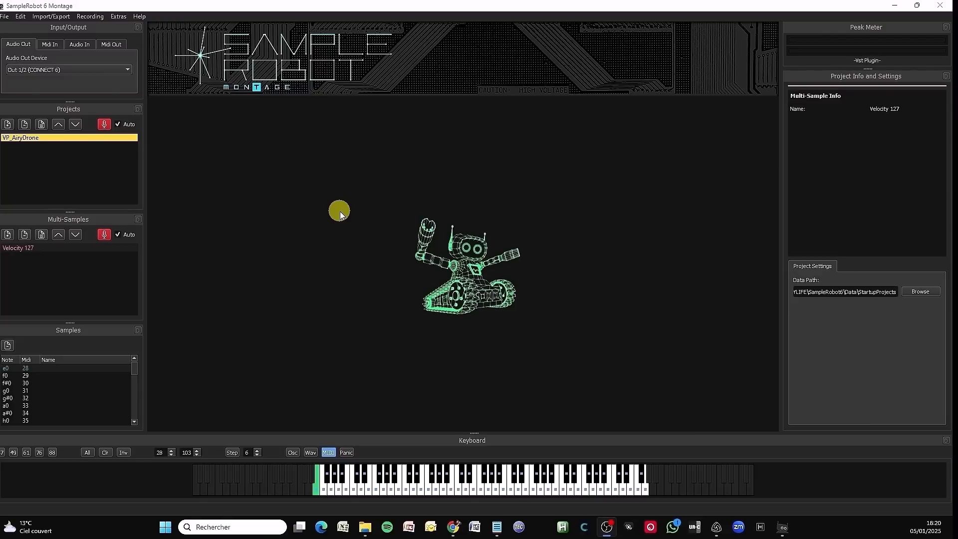
mouse_move(312, 168)
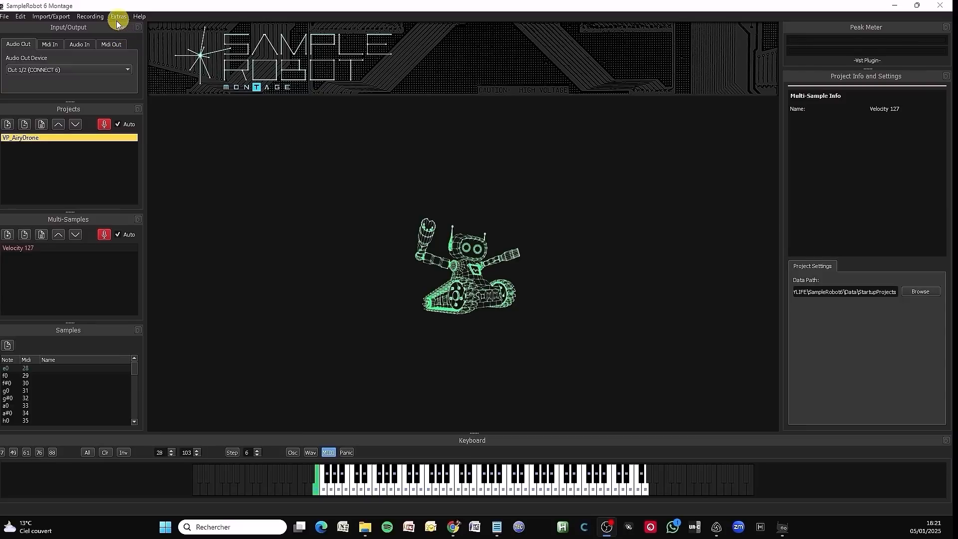
mouse_move(43, 74)
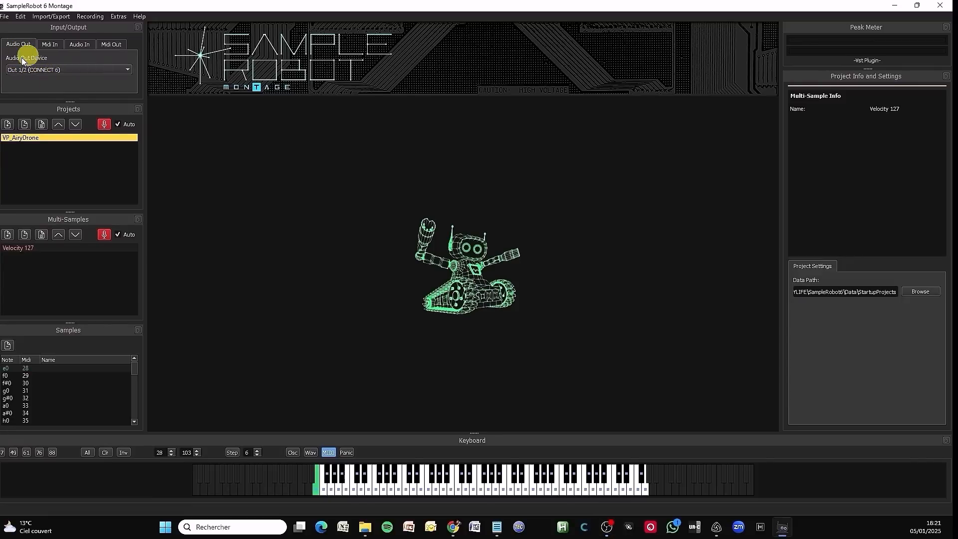
mouse_move(89, 75)
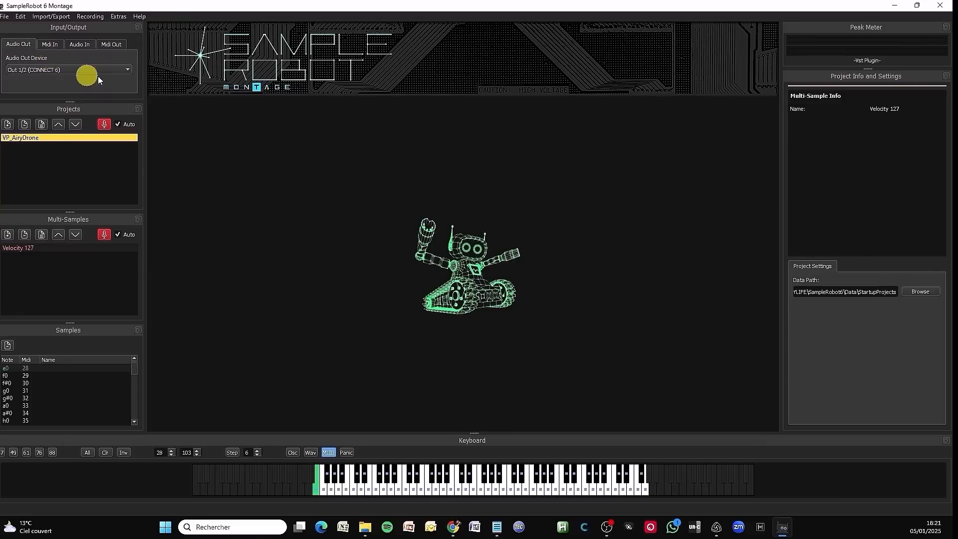
mouse_move(39, 77)
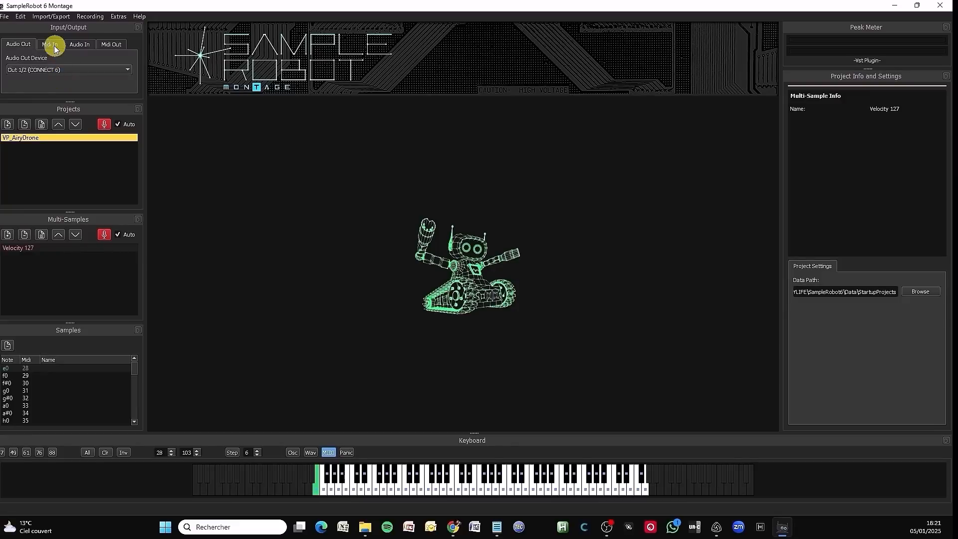
Review the Midi In, Audio In and Midi Out device settings in the Input/Output panel.
left_click(50, 44)
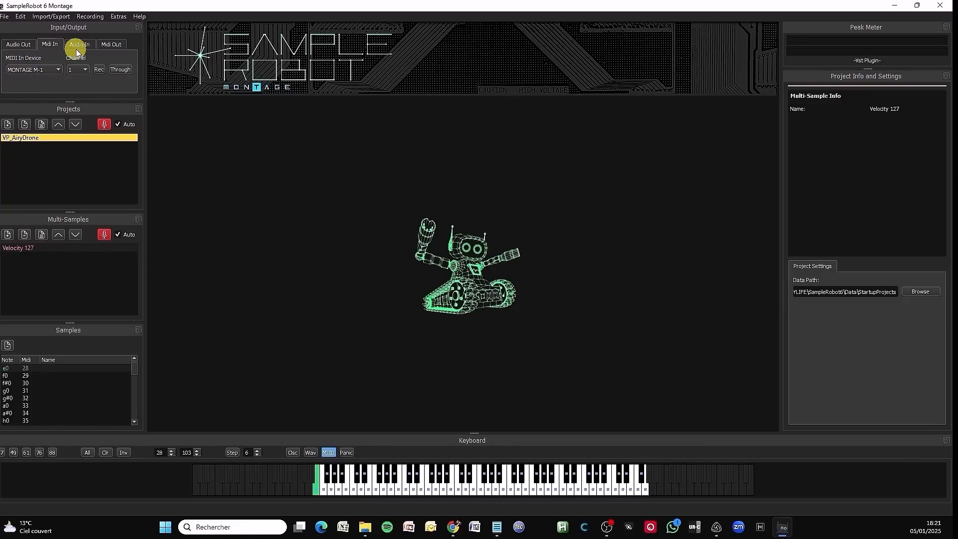
left_click(79, 44)
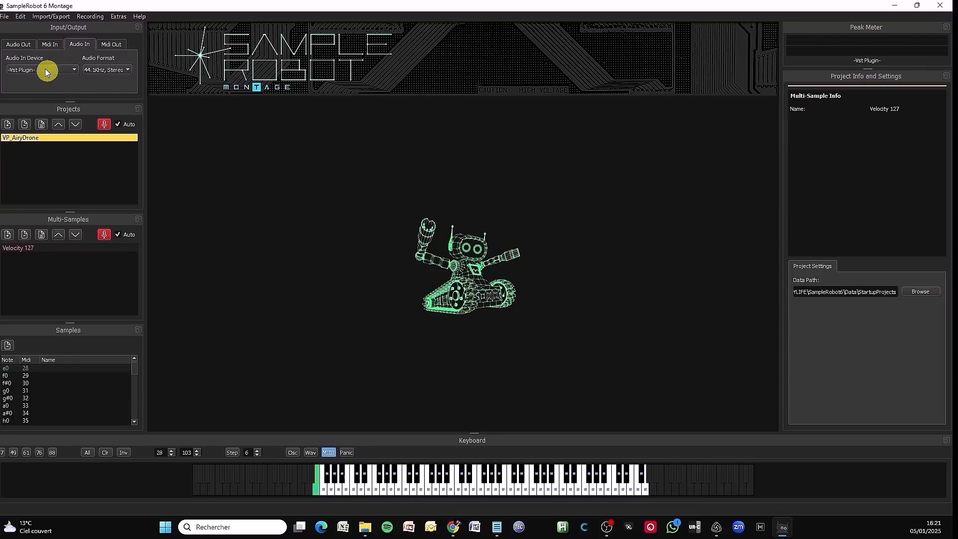
mouse_move(34, 80)
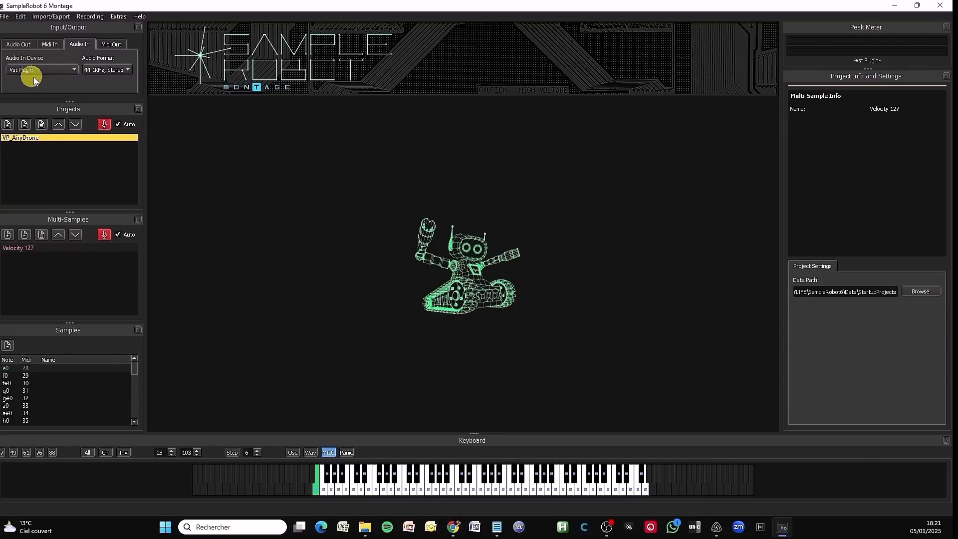
mouse_move(92, 58)
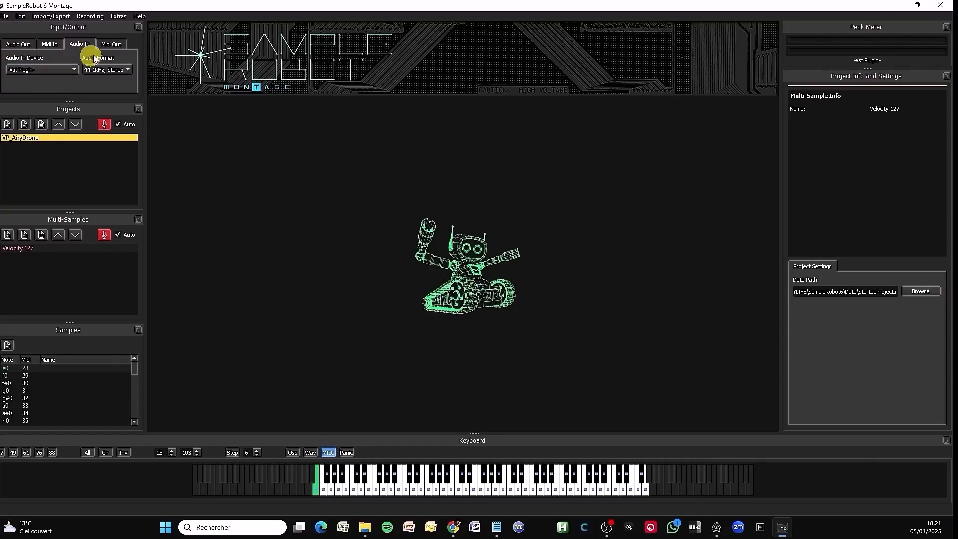
left_click(110, 44)
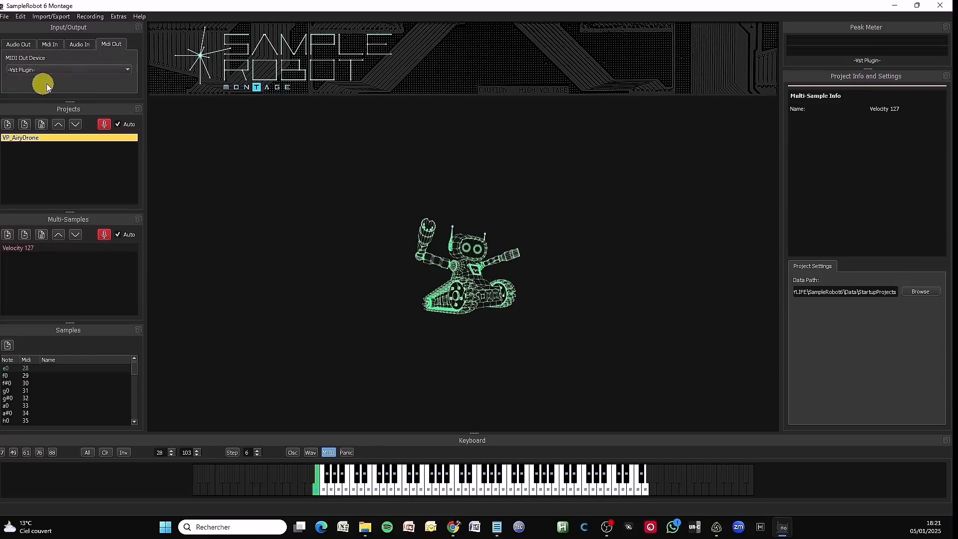
mouse_move(89, 81)
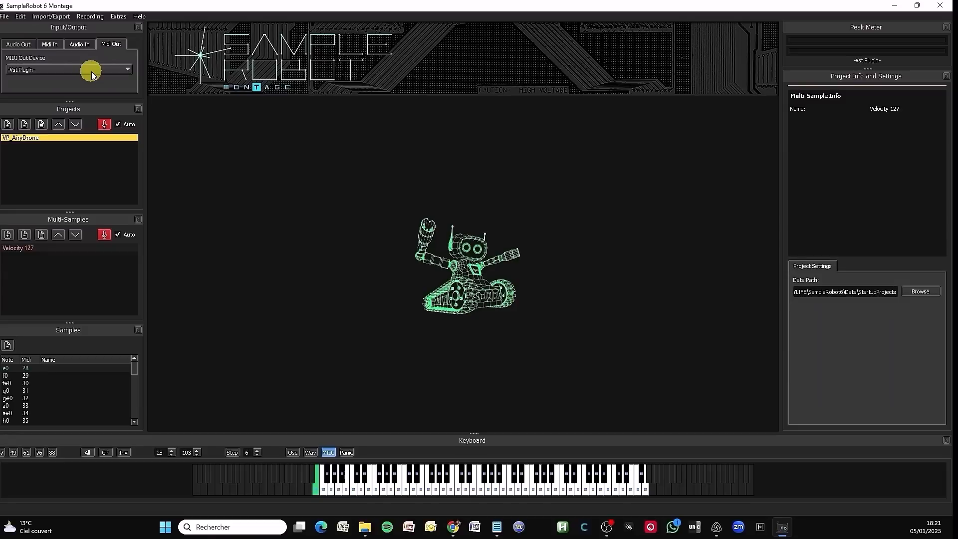
mouse_move(54, 141)
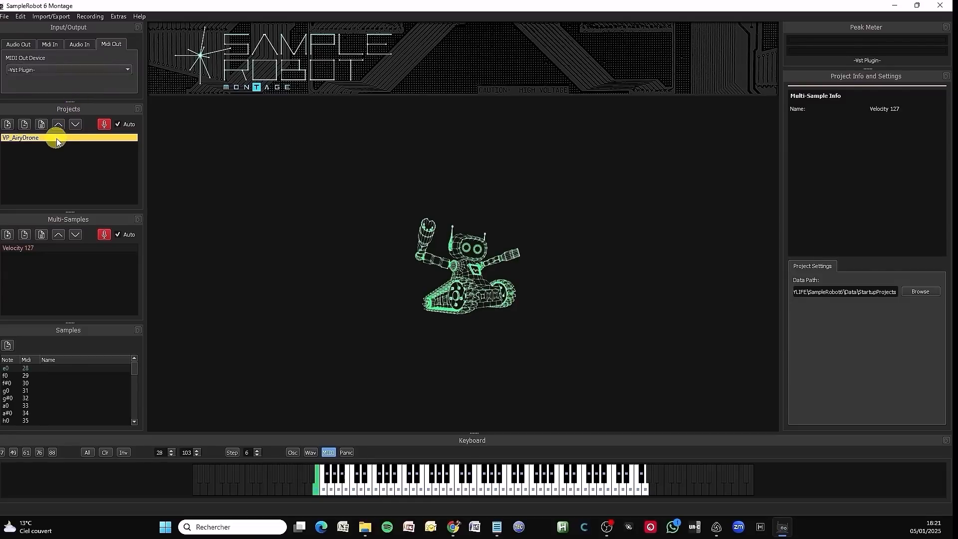
mouse_move(73, 140)
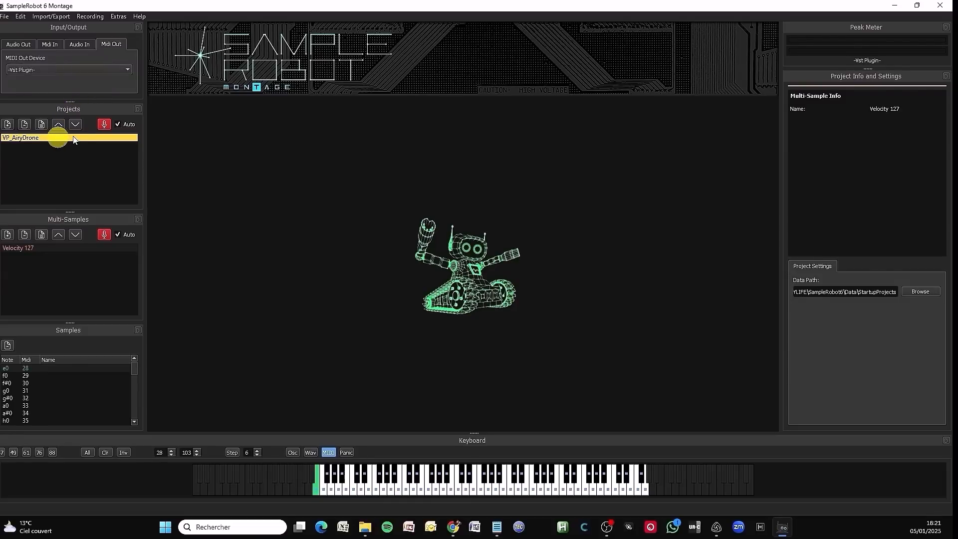
left_click(358, 480)
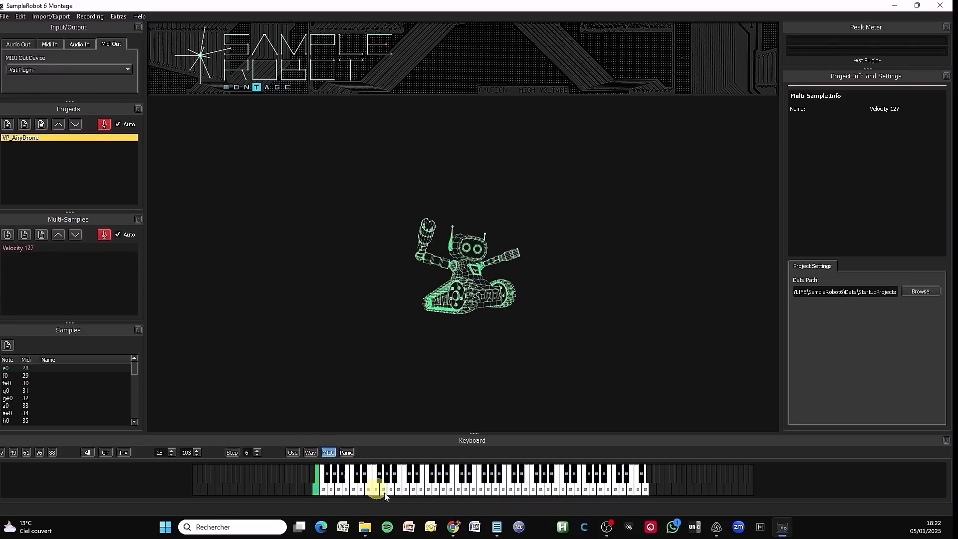
left_click(439, 487)
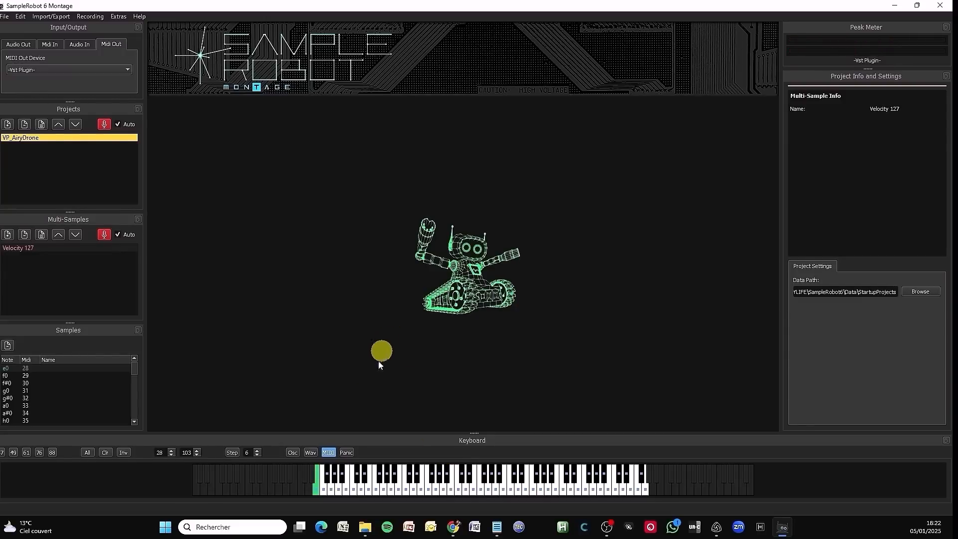
mouse_move(178, 210)
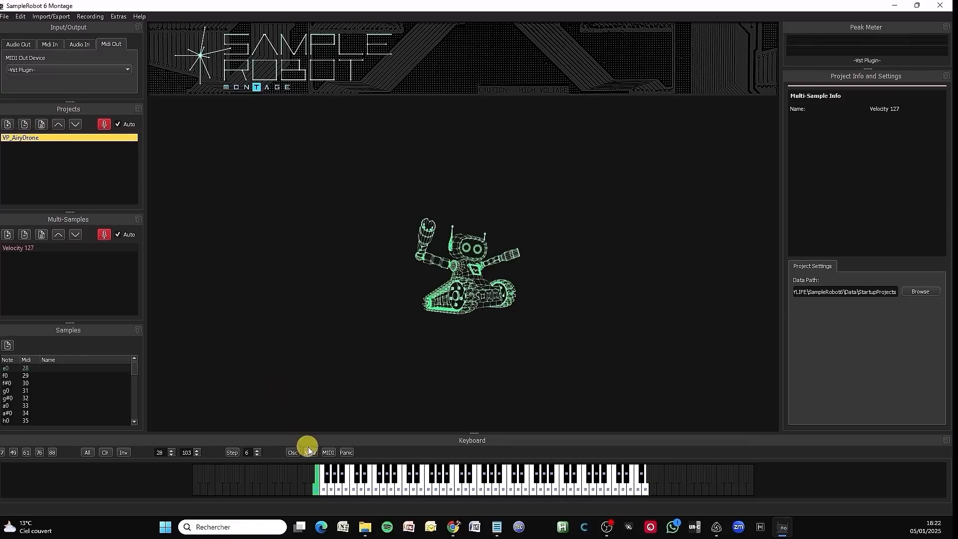
left_click(309, 452)
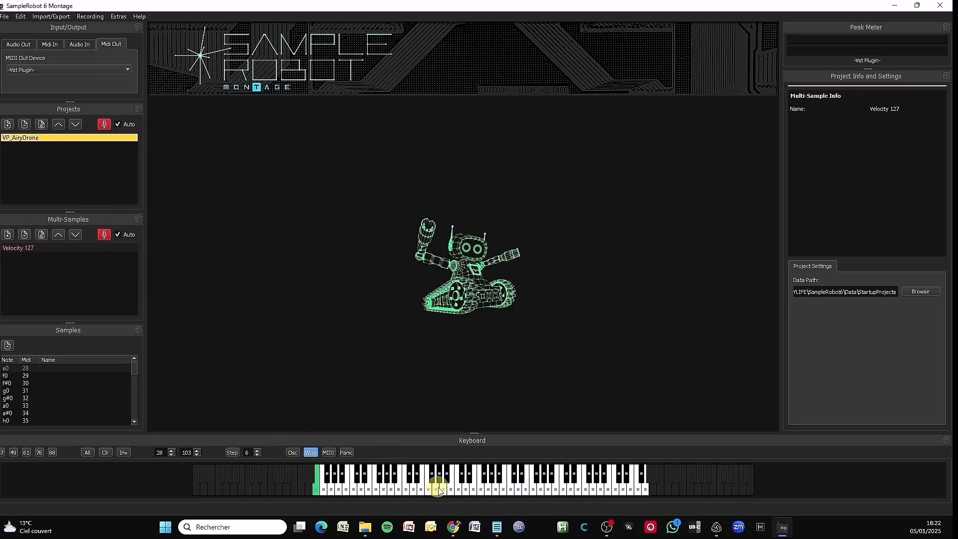
mouse_move(369, 331)
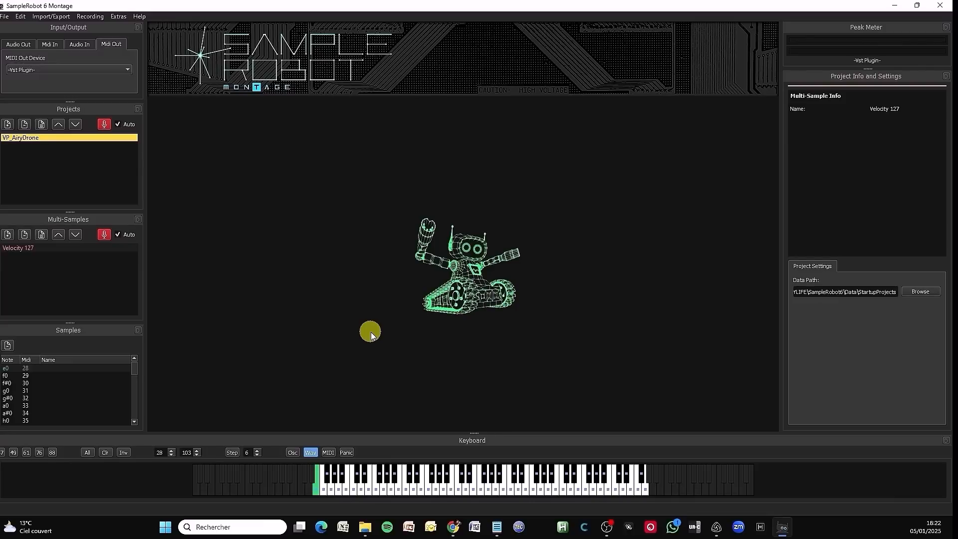
mouse_move(227, 343)
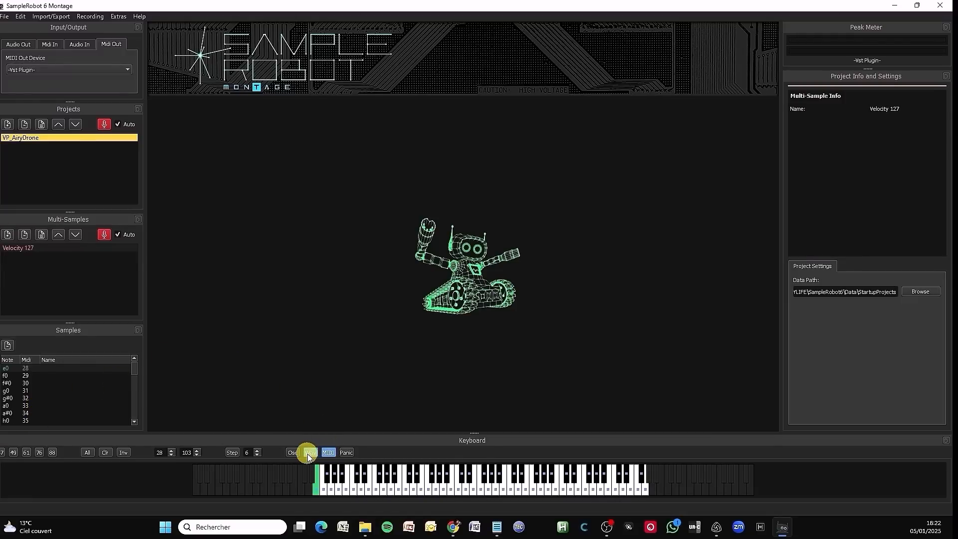
mouse_move(335, 303)
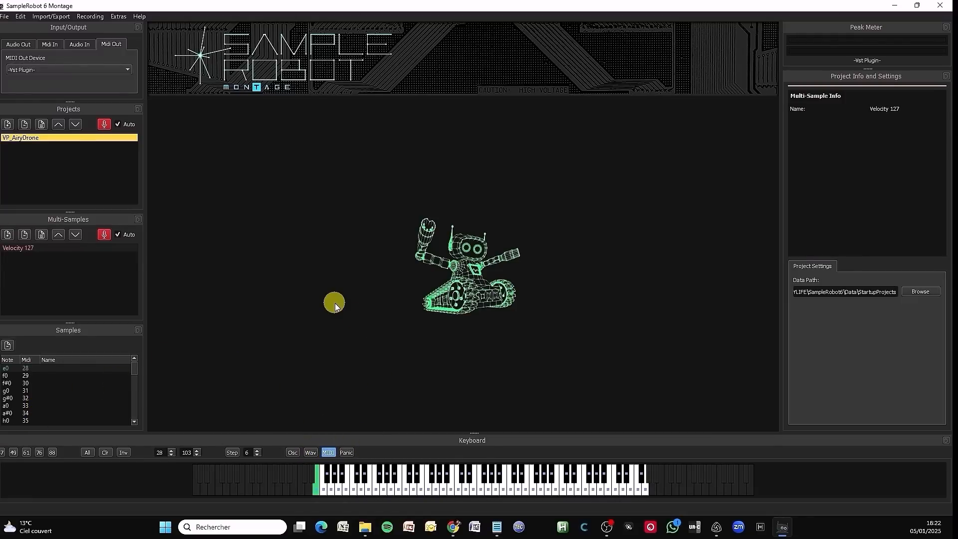
mouse_move(129, 63)
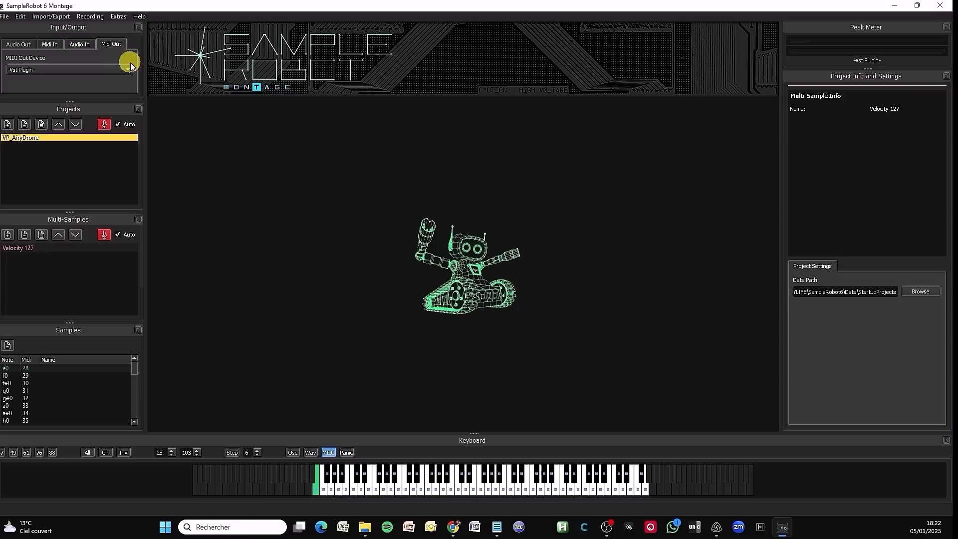
mouse_move(117, 17)
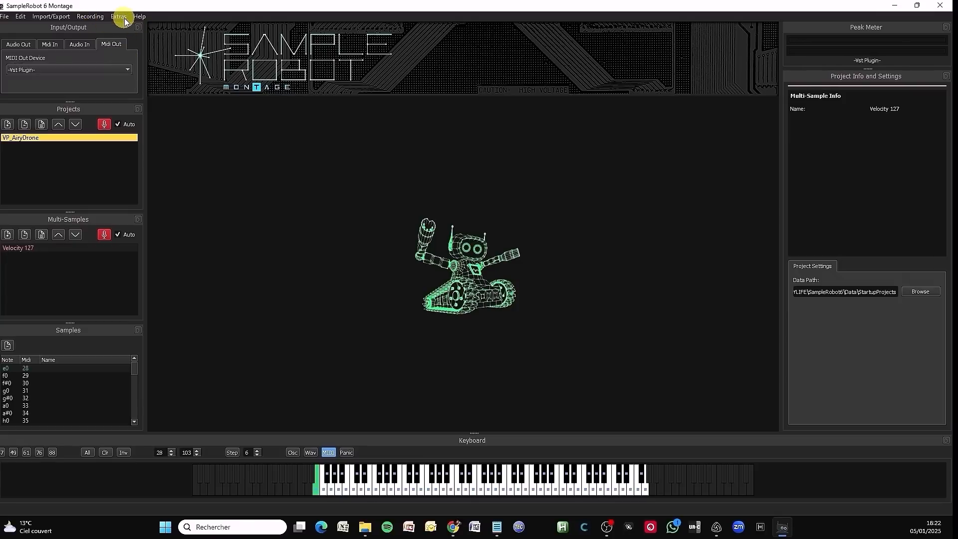
Bring up the VST Host loader from Extras, cancelling the browse dialog to keep Analog Lab V.dll loaded.
left_click(117, 17)
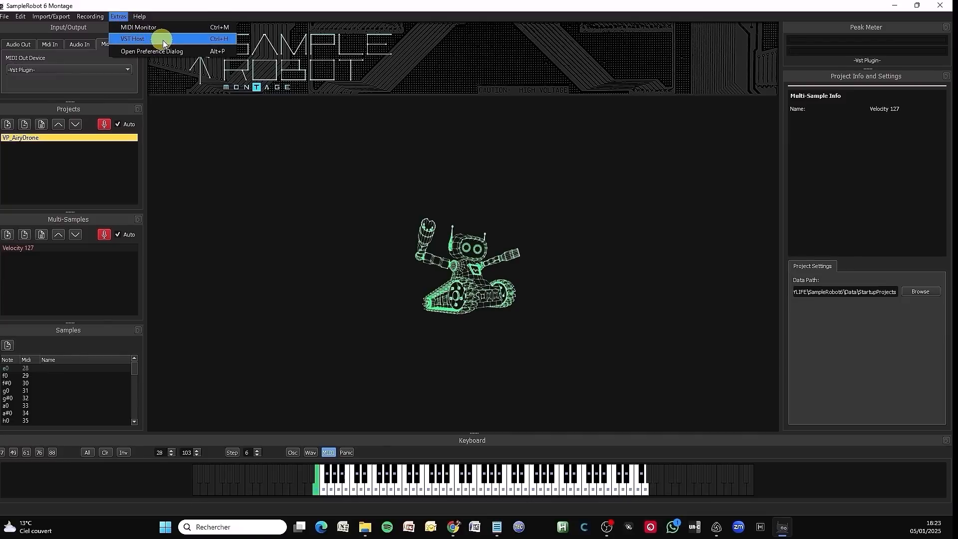
mouse_move(165, 43)
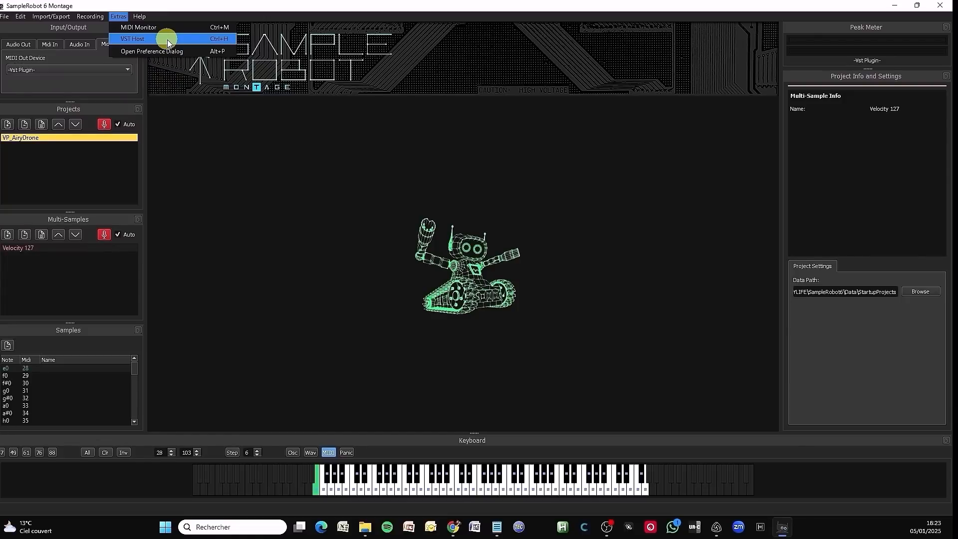
left_click(131, 39)
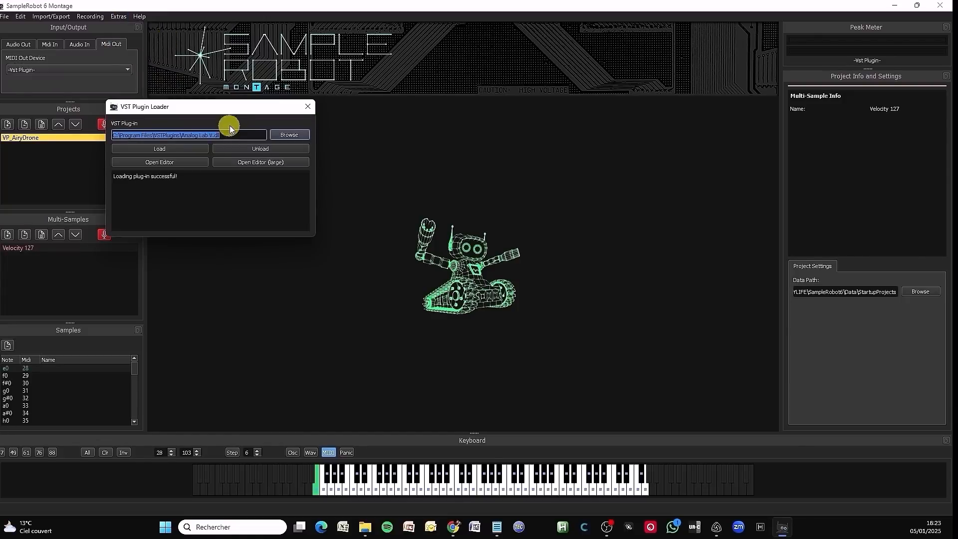
mouse_move(275, 132)
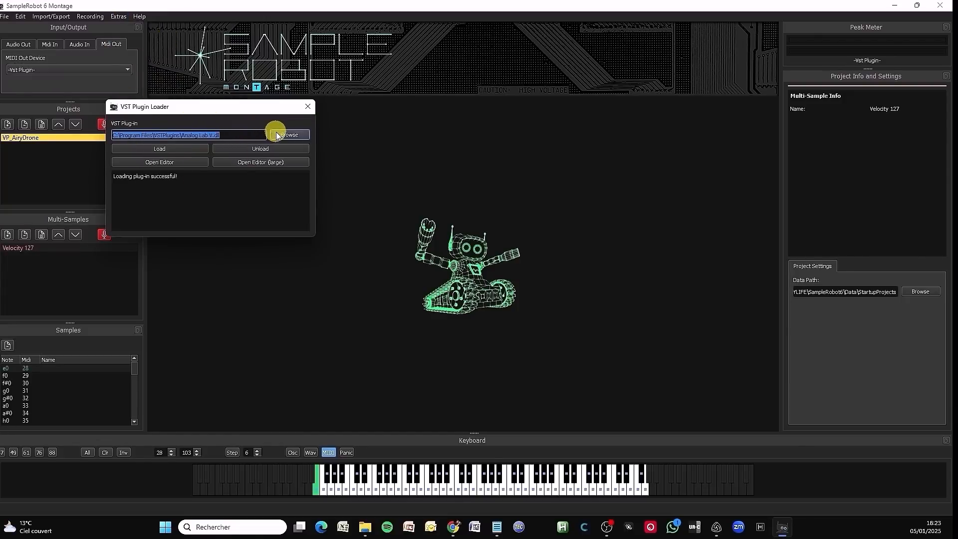
left_click(288, 135)
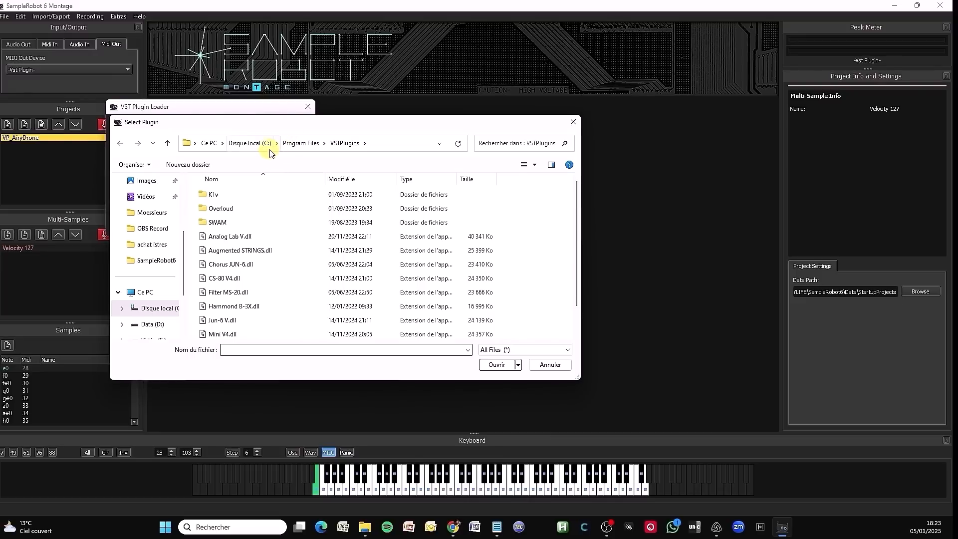
mouse_move(317, 152)
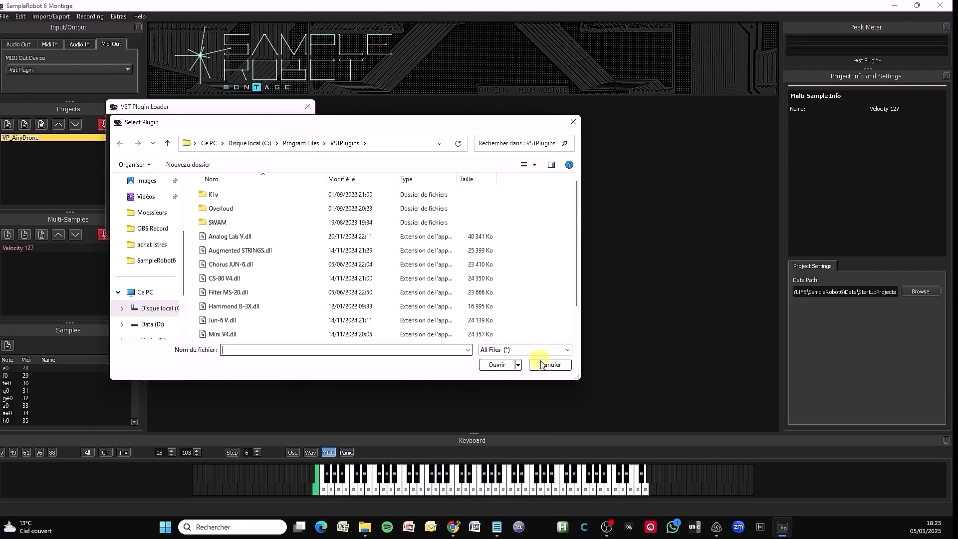
double_click(229, 237)
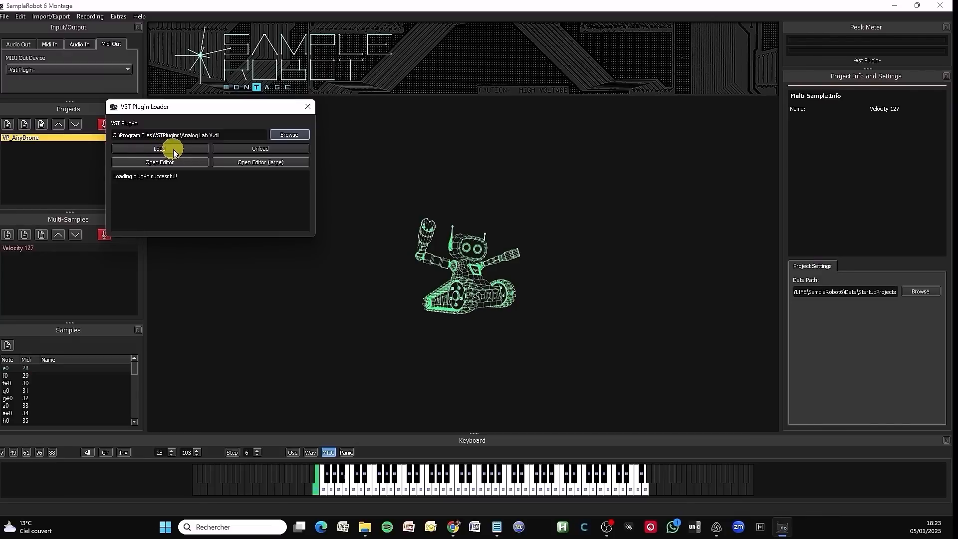
mouse_move(175, 149)
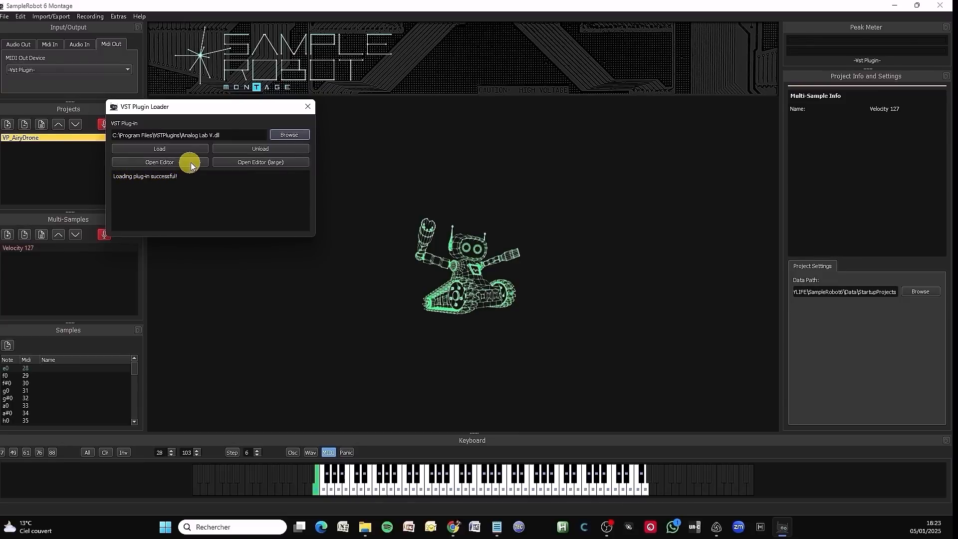
Show the Analog Lab Pro editor with the Jupiter Bass preset.
left_click(159, 161)
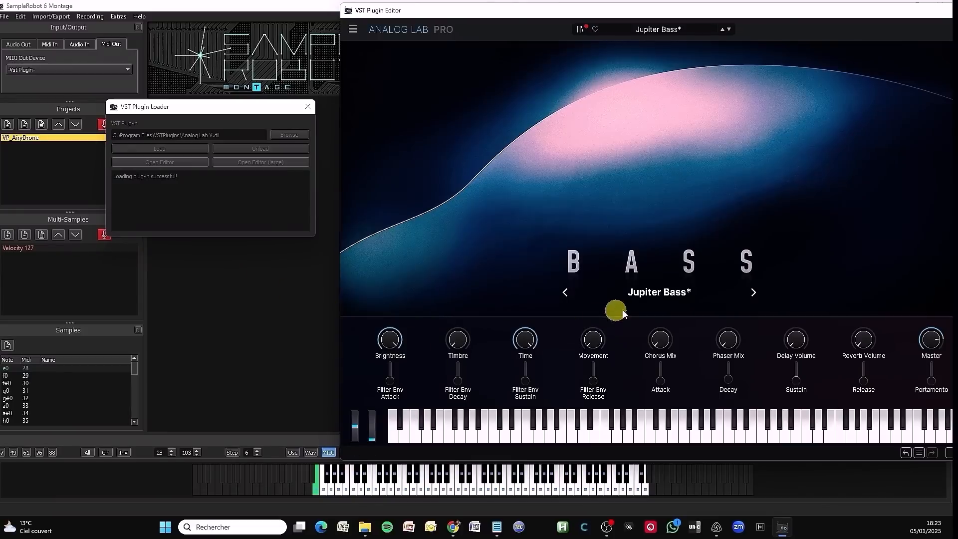
left_click(591, 426)
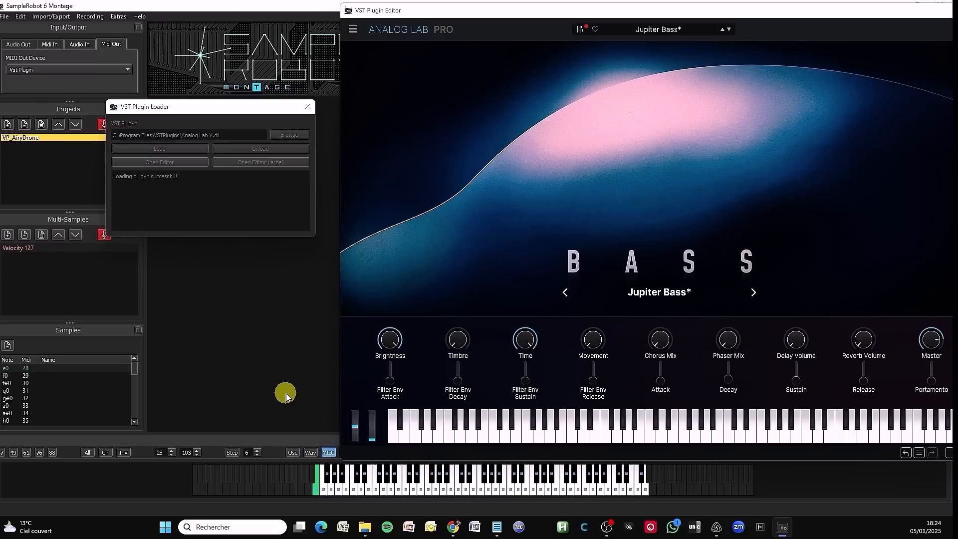
mouse_move(431, 305)
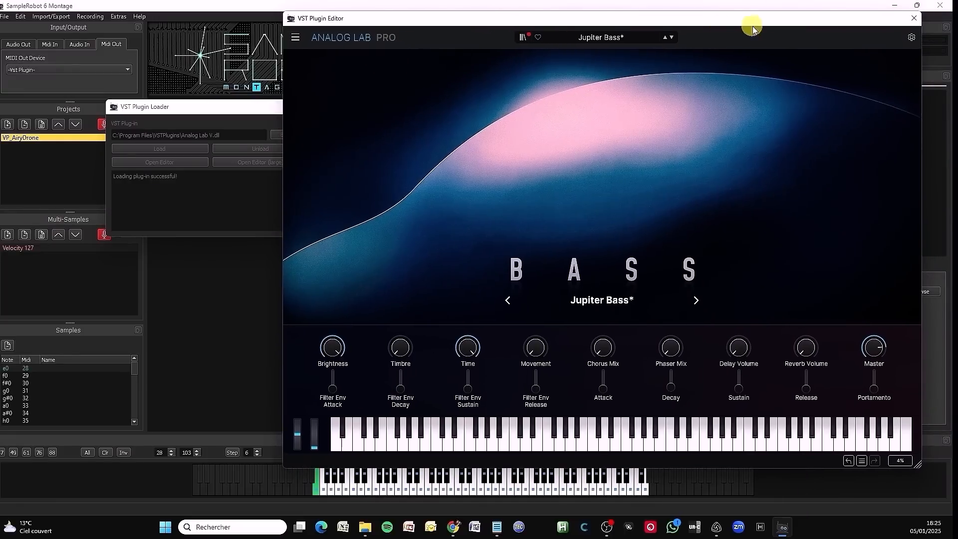
Close the plugin editor window and the VST Plugin Loader dialog.
left_click(913, 18)
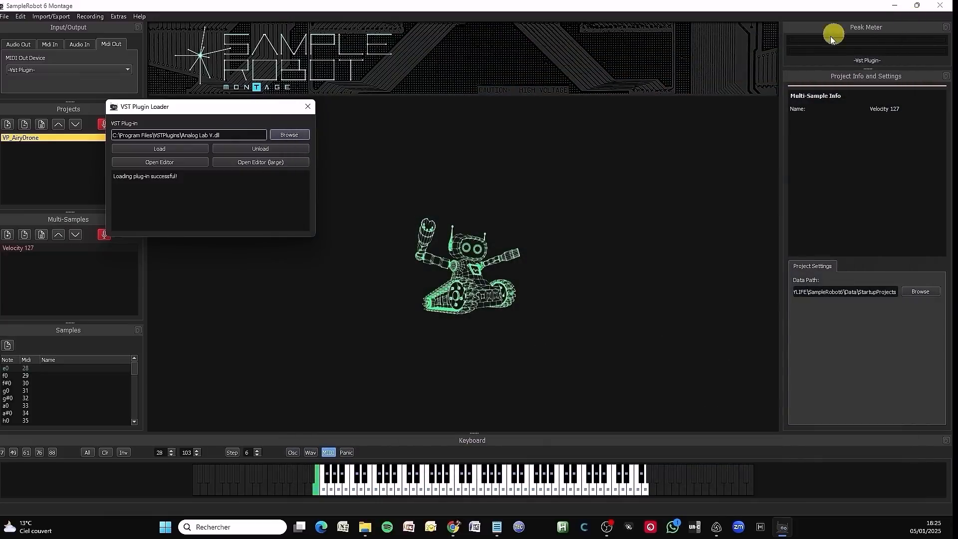
left_click(307, 106)
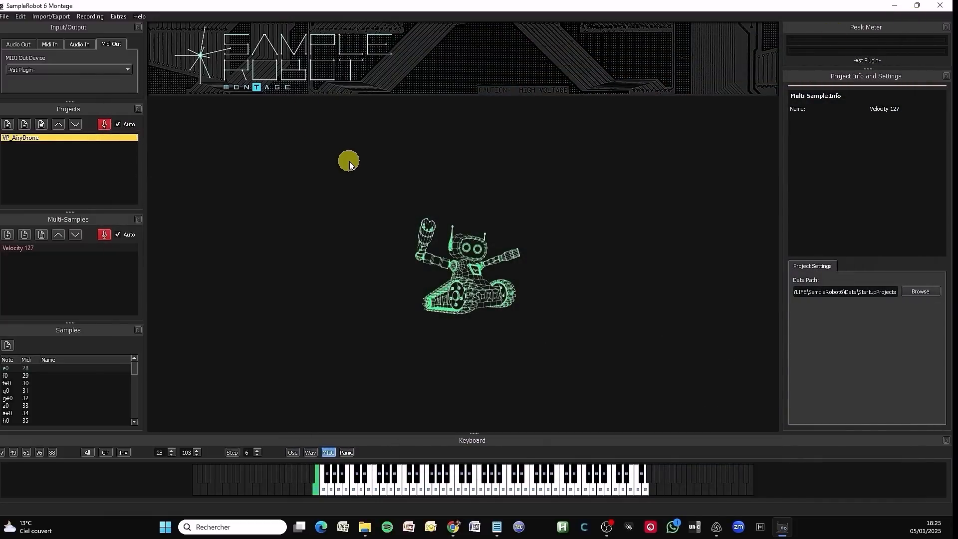
mouse_move(9, 24)
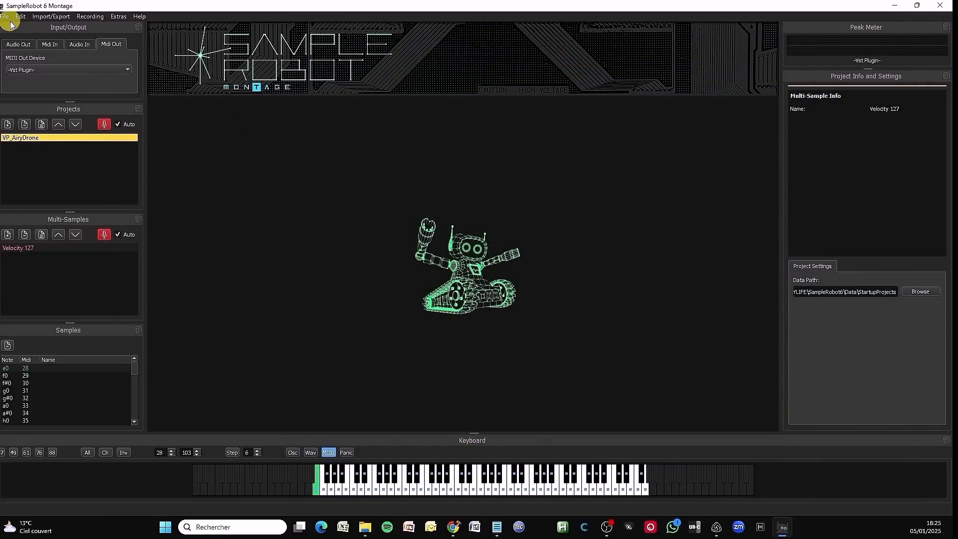
Start a new Project Wizard with Plug-in Recording (VST2/64-Bit) and name the project Jup Bass.
left_click(6, 17)
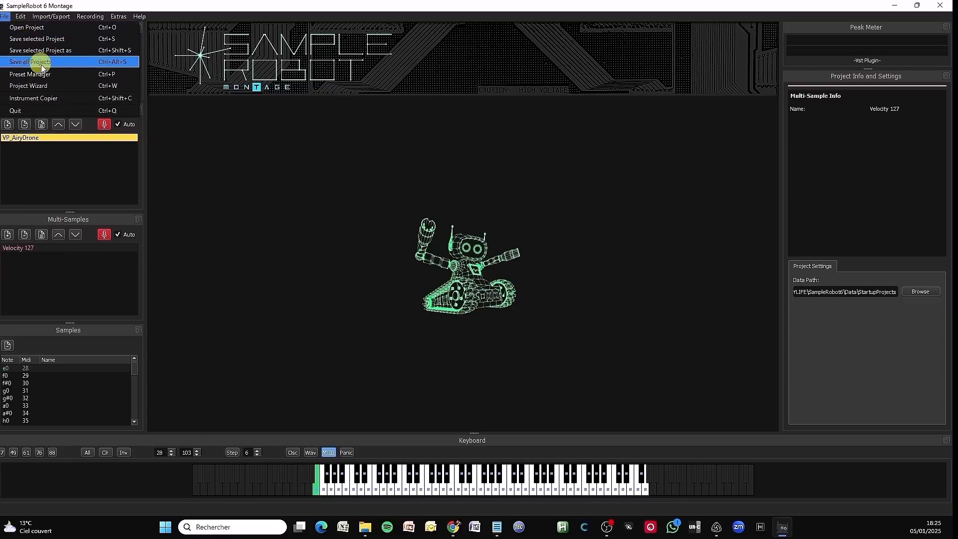
left_click(27, 86)
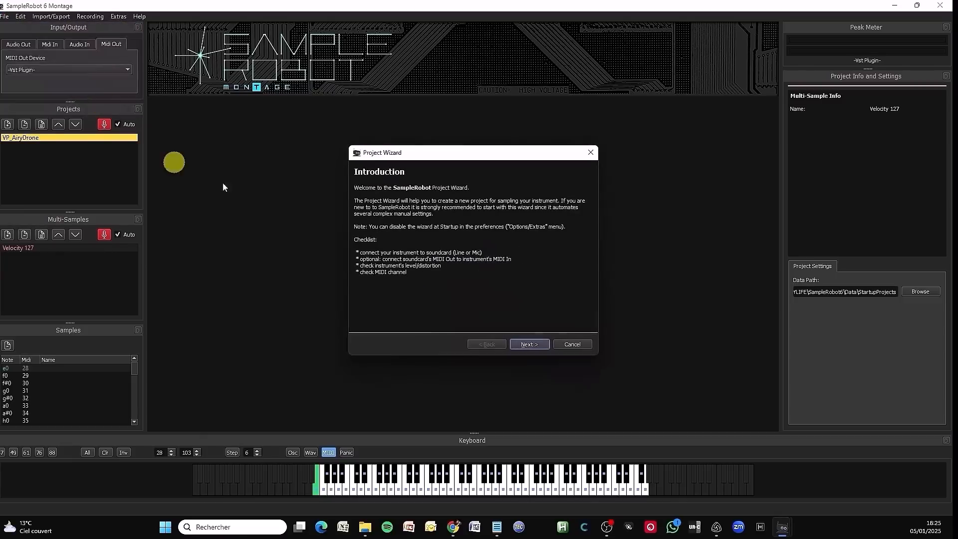
mouse_move(591, 371)
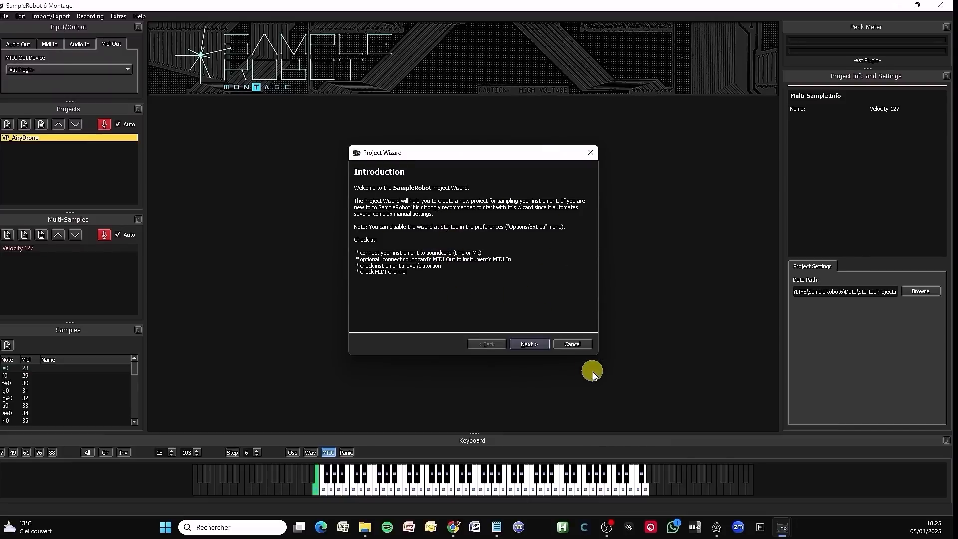
left_click(528, 344)
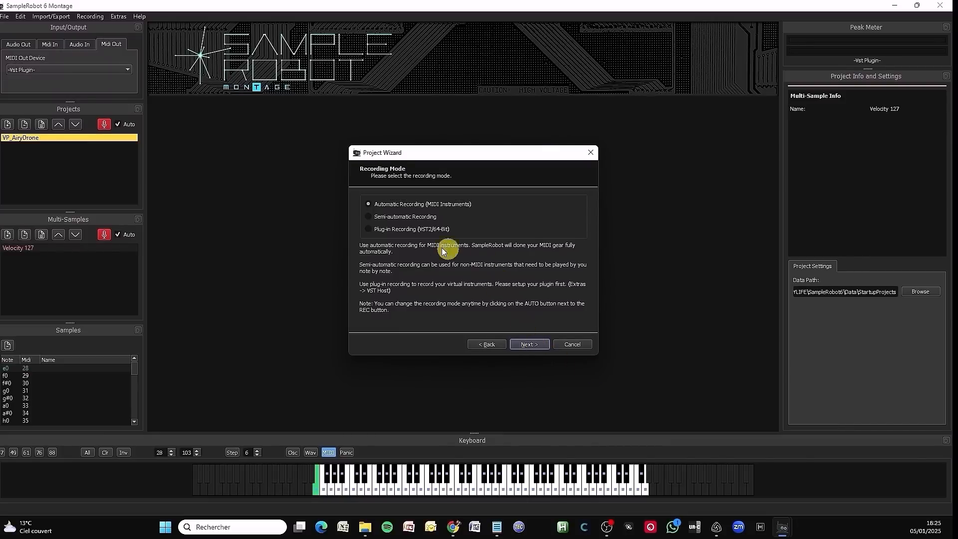
left_click(369, 228)
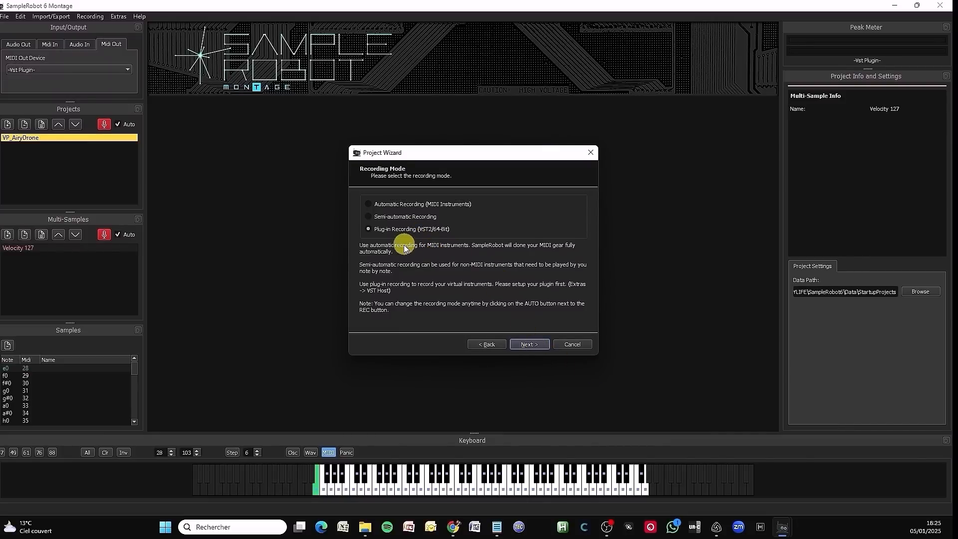
mouse_move(504, 278)
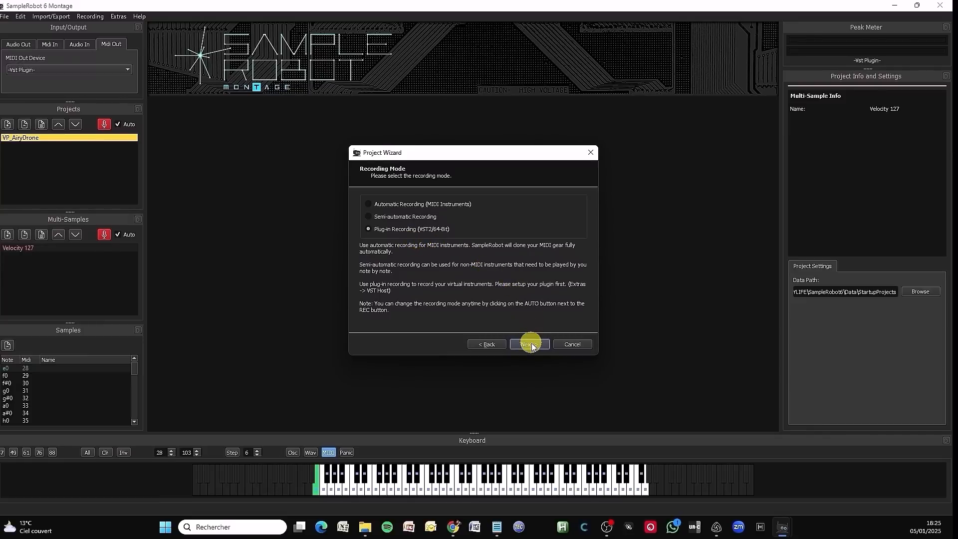
left_click(529, 344)
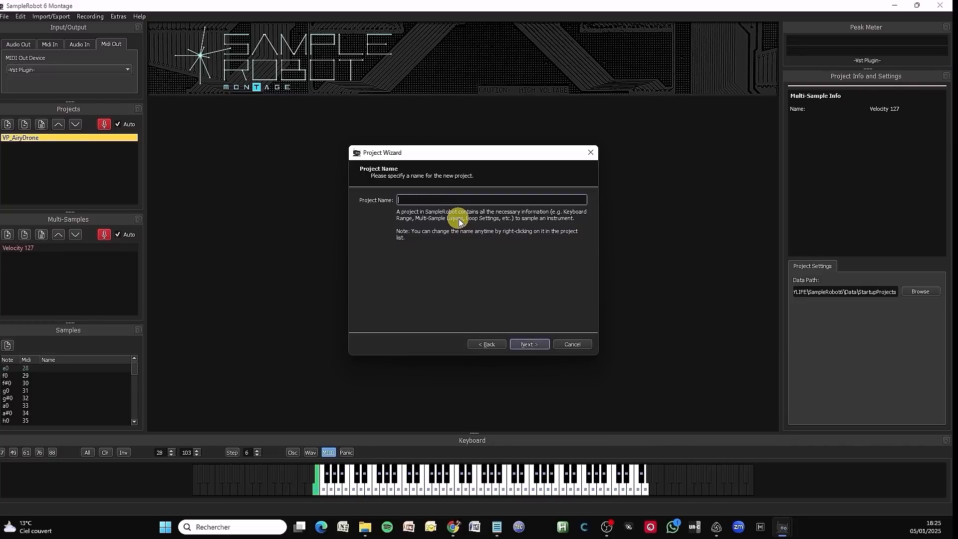
type("Jup")
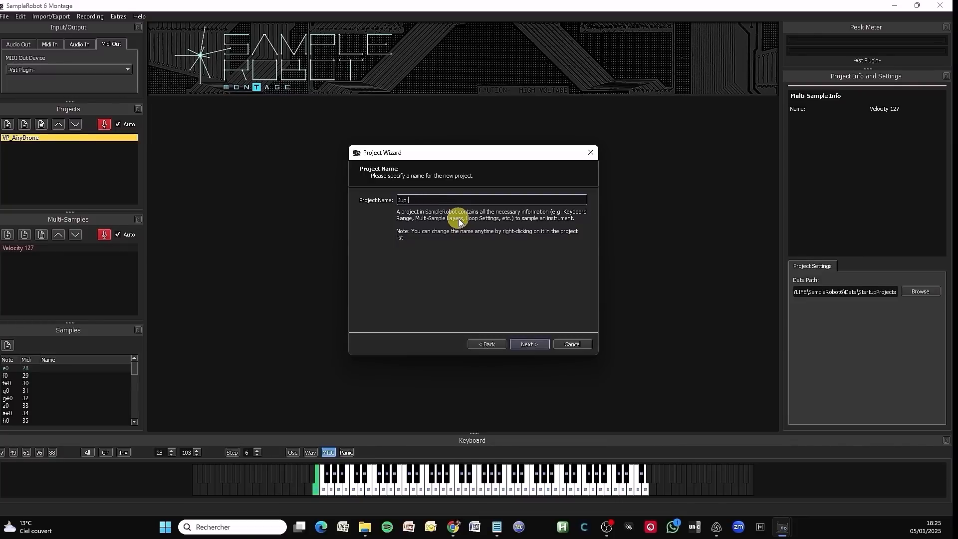
type("Bass")
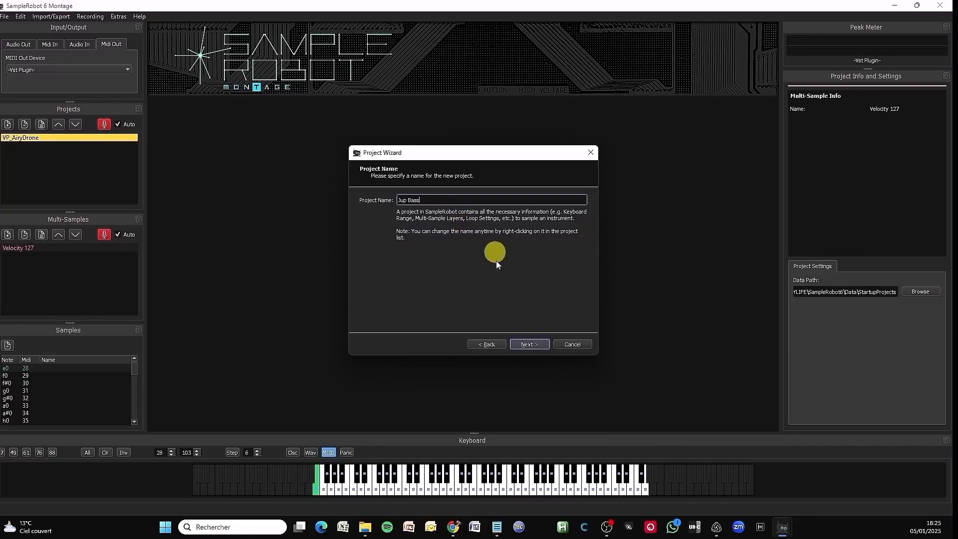
Accept the data path and 44.1 kHz stereo 16-bit format, then set a 61-key sampling range.
left_click(528, 344)
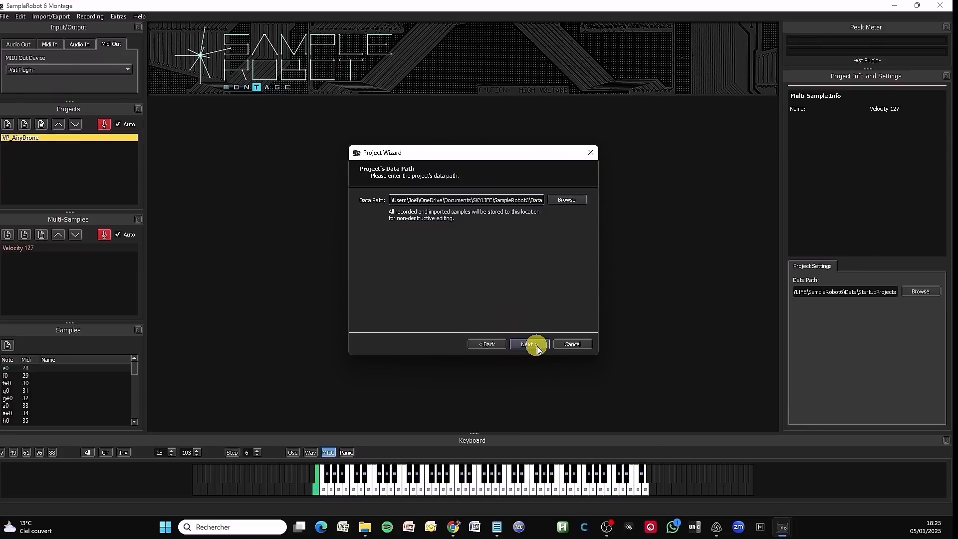
left_click(529, 344)
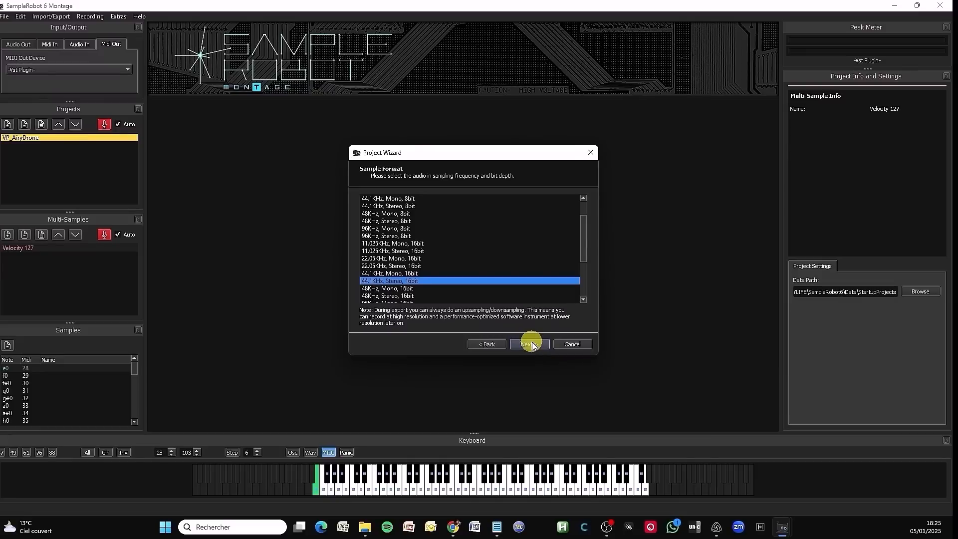
left_click(529, 344)
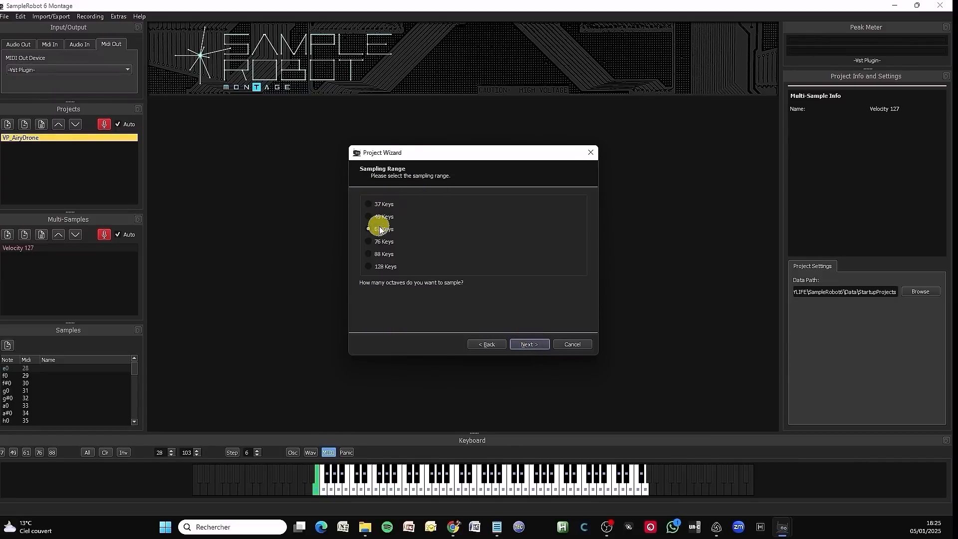
left_click(368, 229)
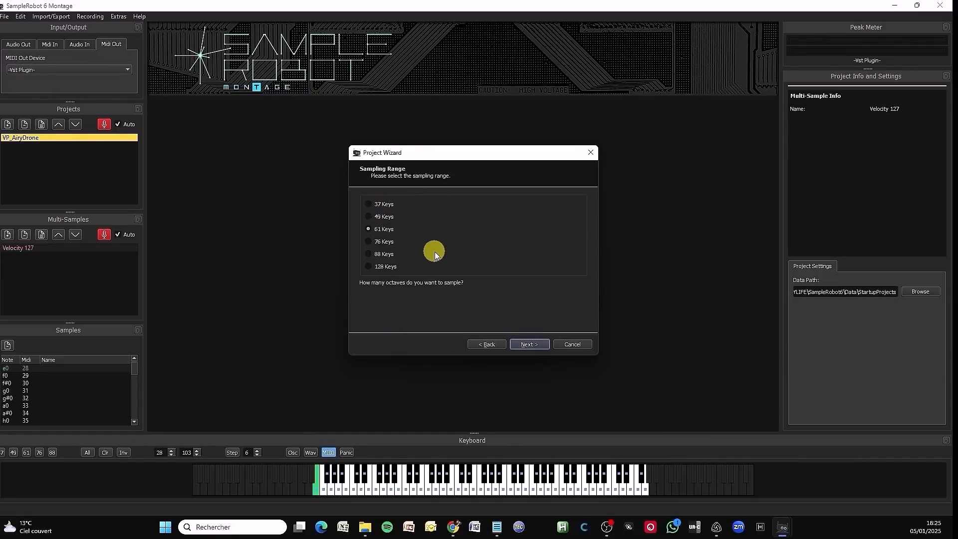
left_click(528, 345)
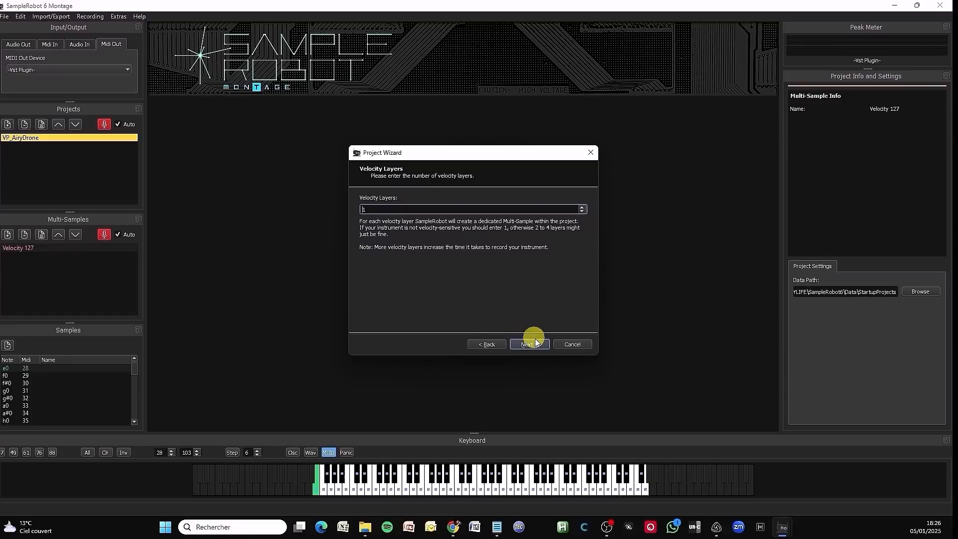
Keep one velocity layer and set the key step to 12.
left_click(528, 344)
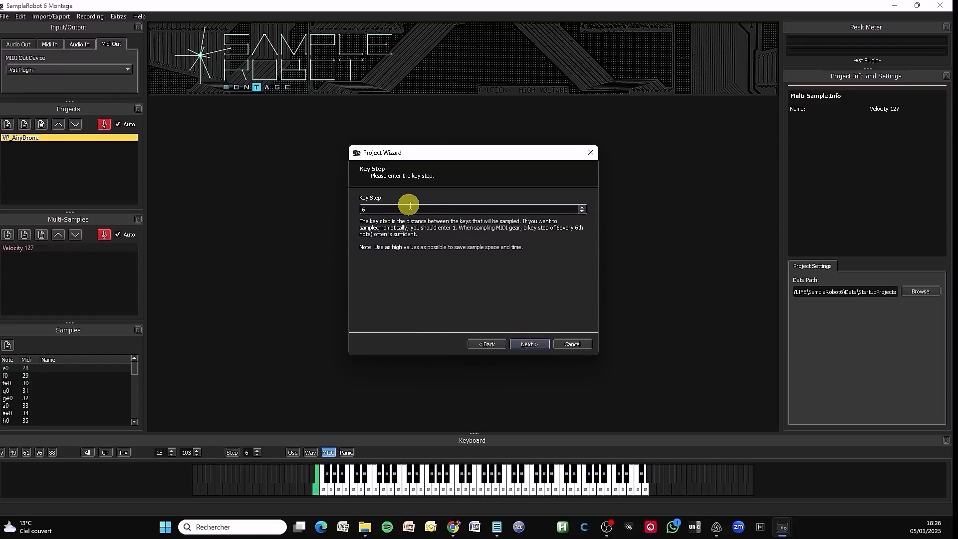
left_click(386, 209)
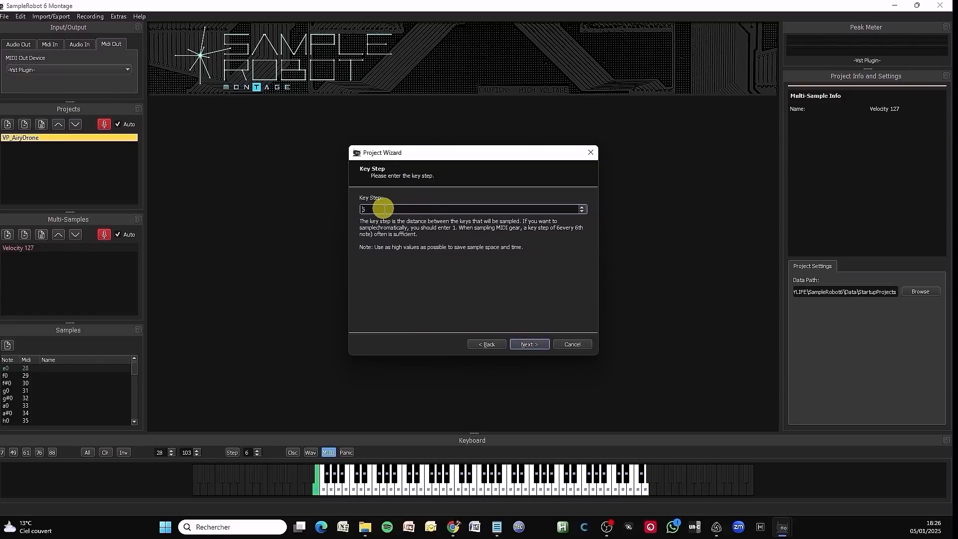
mouse_move(339, 410)
type("6")
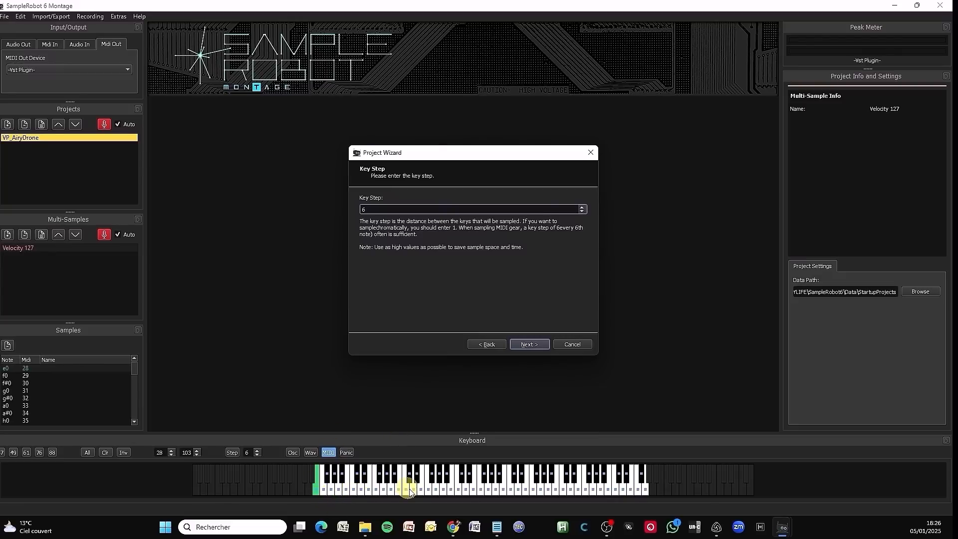
left_click(470, 208)
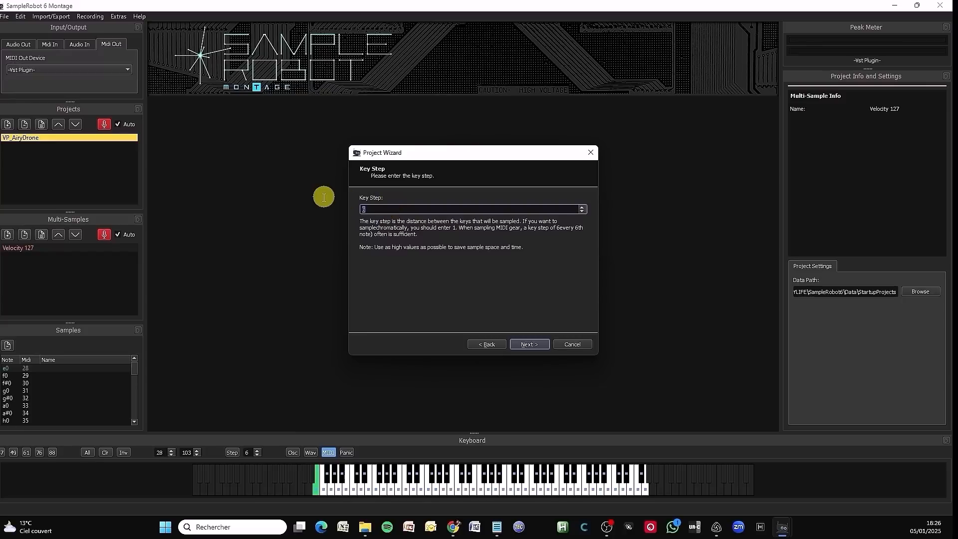
type("12")
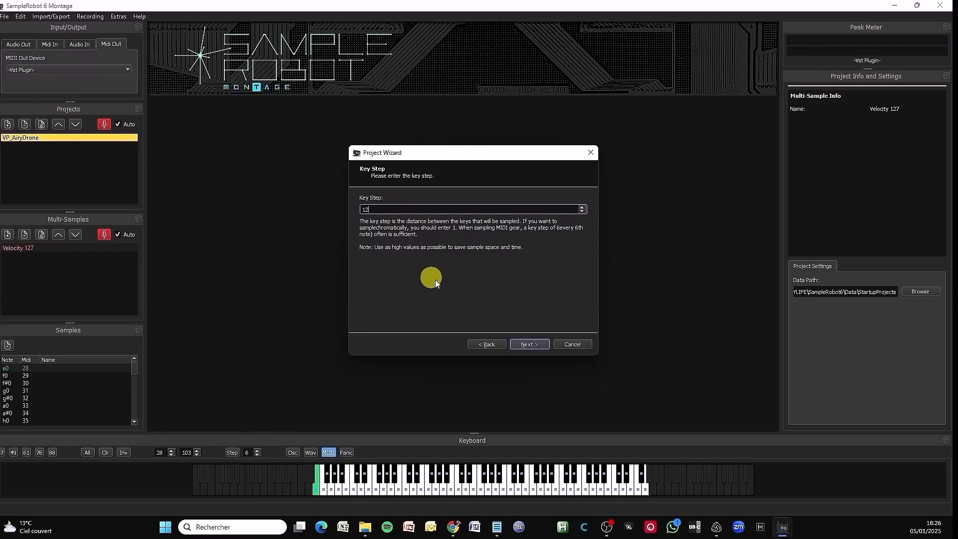
left_click(528, 344)
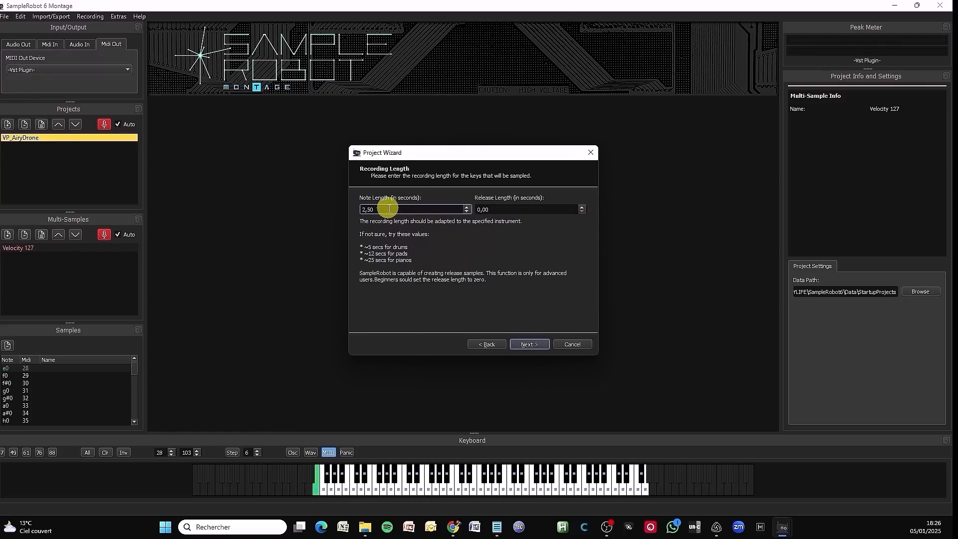
mouse_move(512, 229)
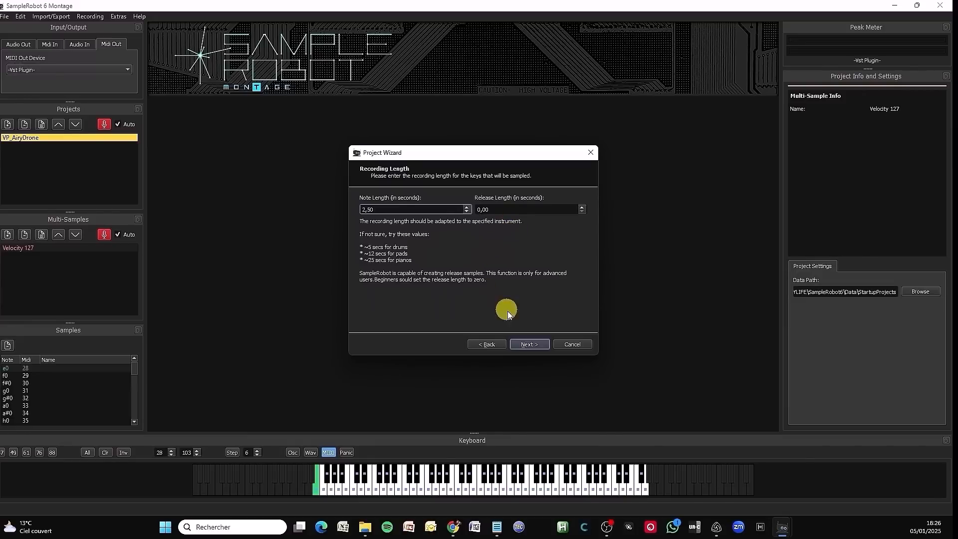
Keep 2.50 s recording length, turn Auto-Loop on with the Intermediate template and 50% loop start.
left_click(529, 344)
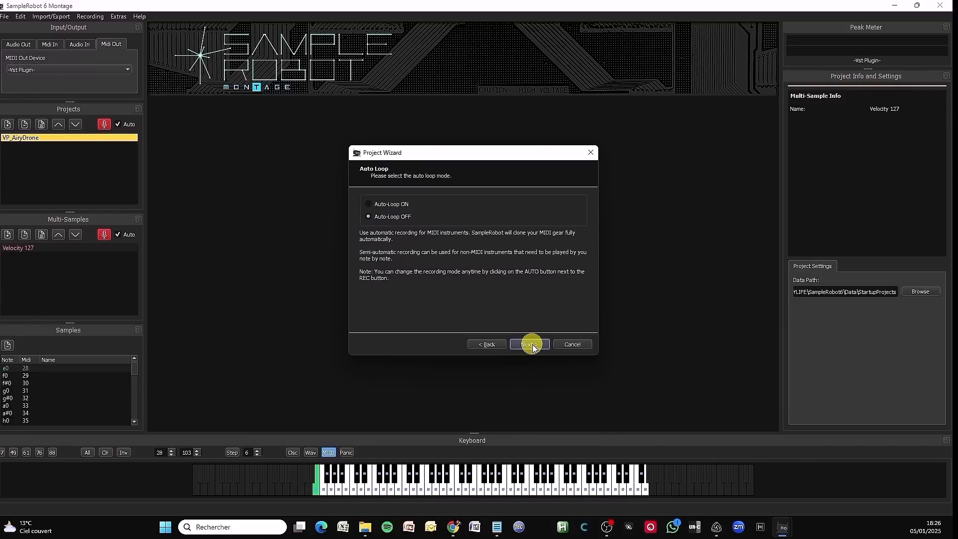
left_click(368, 203)
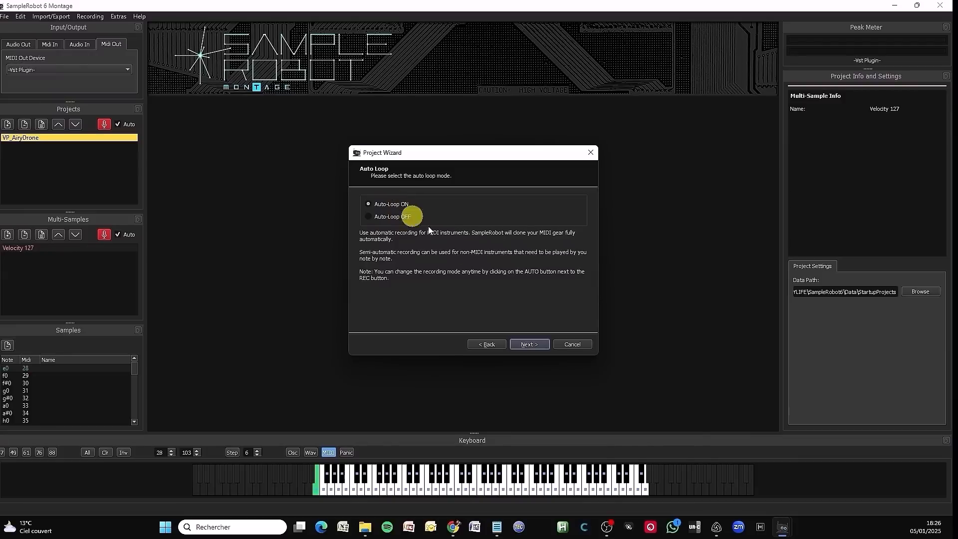
left_click(529, 344)
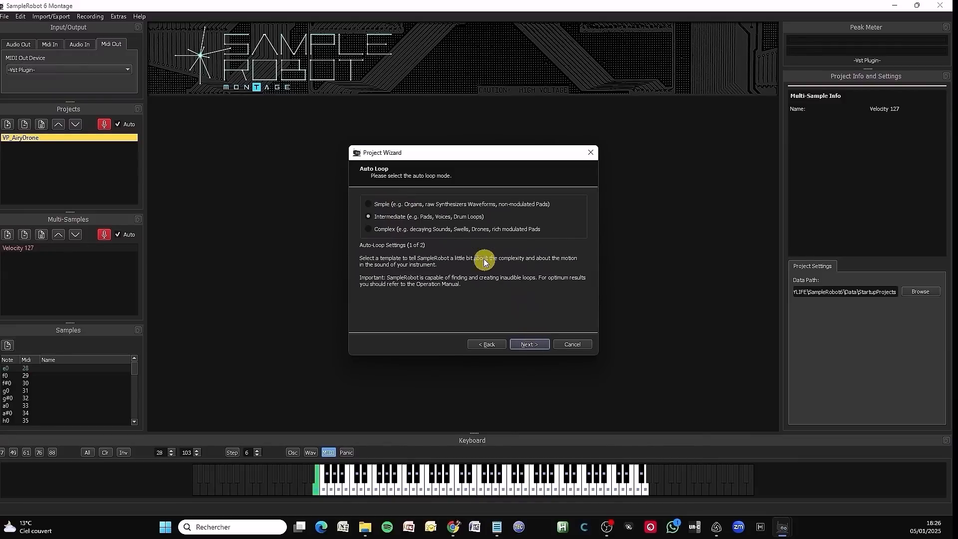
mouse_move(440, 252)
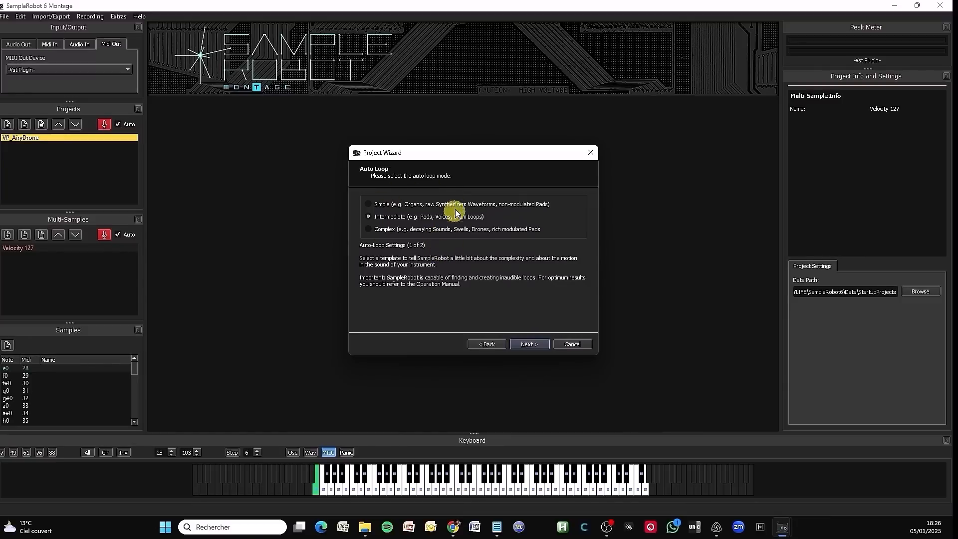
mouse_move(487, 216)
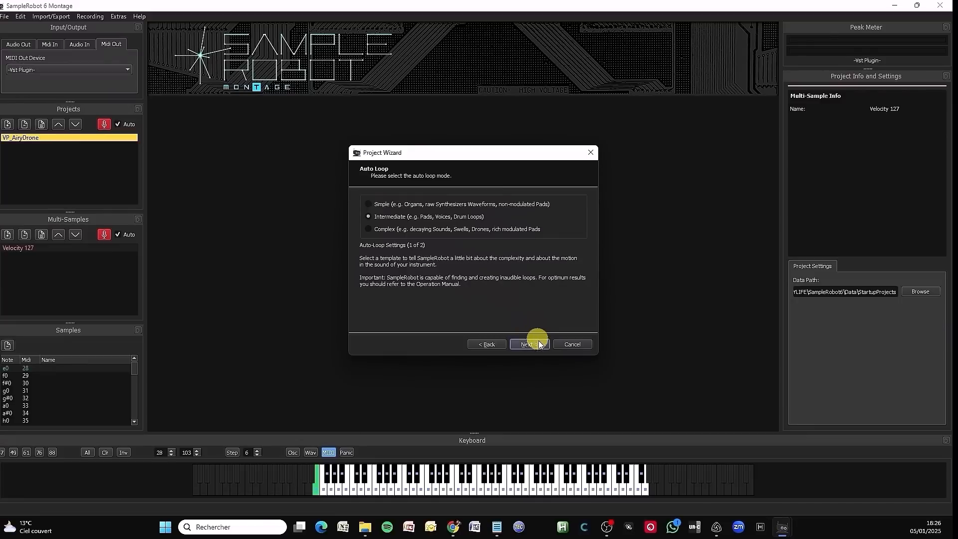
left_click(528, 344)
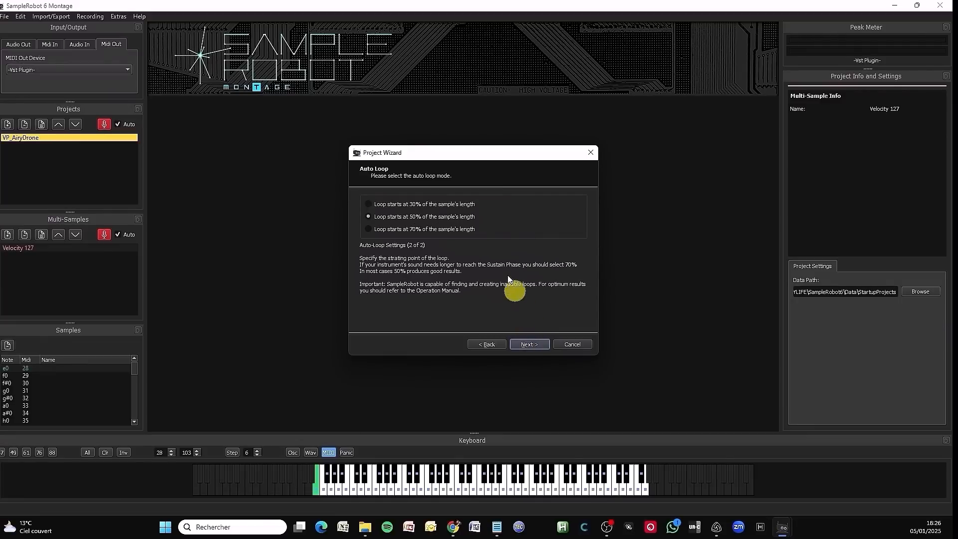
mouse_move(491, 238)
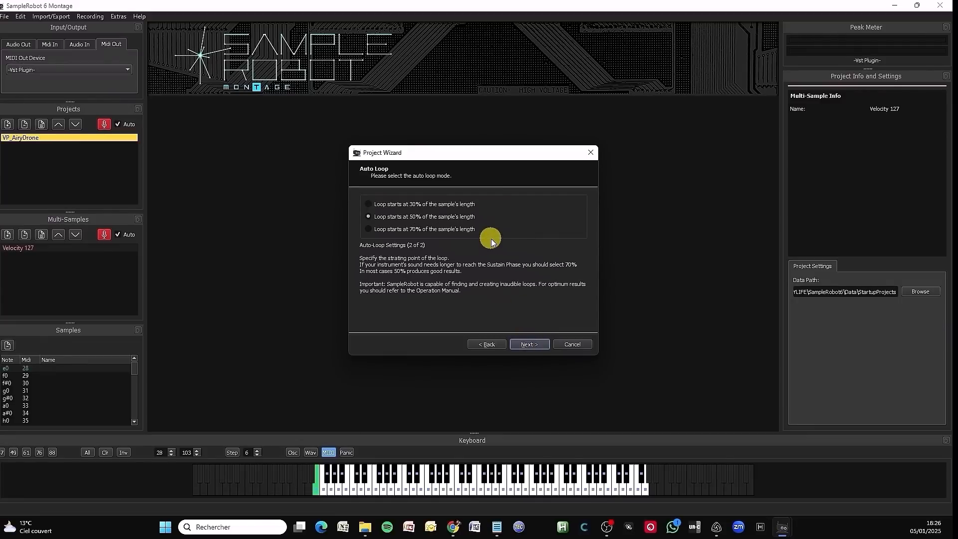
mouse_move(529, 344)
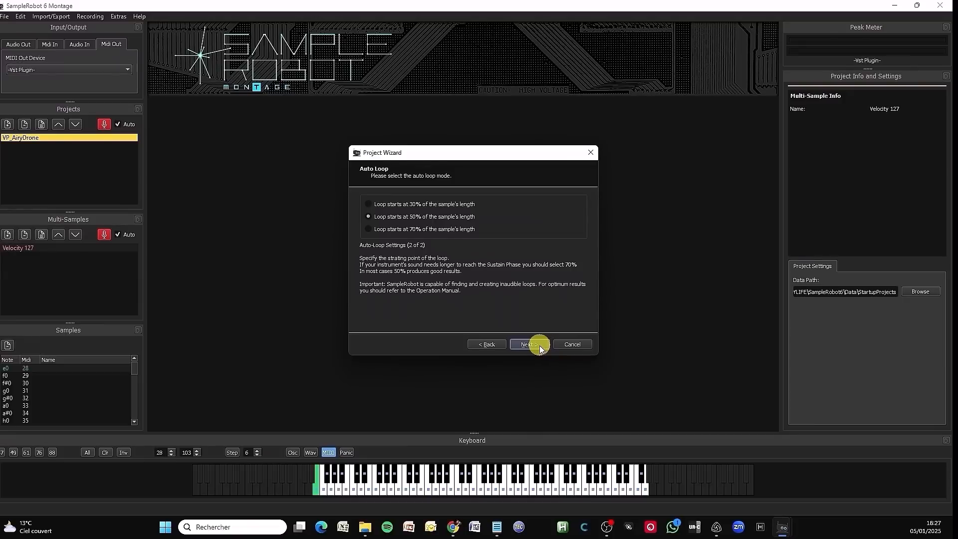
left_click(526, 344)
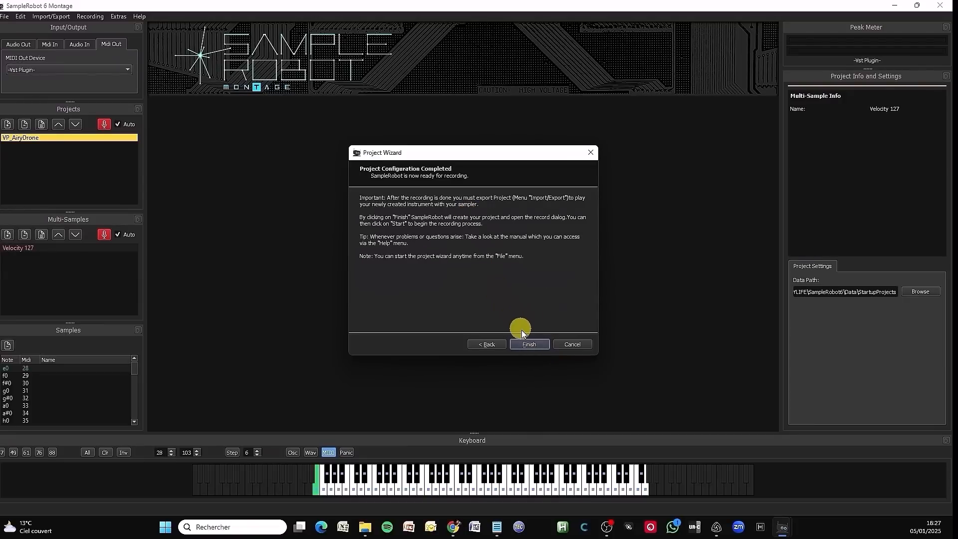
Finish the Jup Bass project wizard and start automatic recording of all multi-samples.
left_click(529, 344)
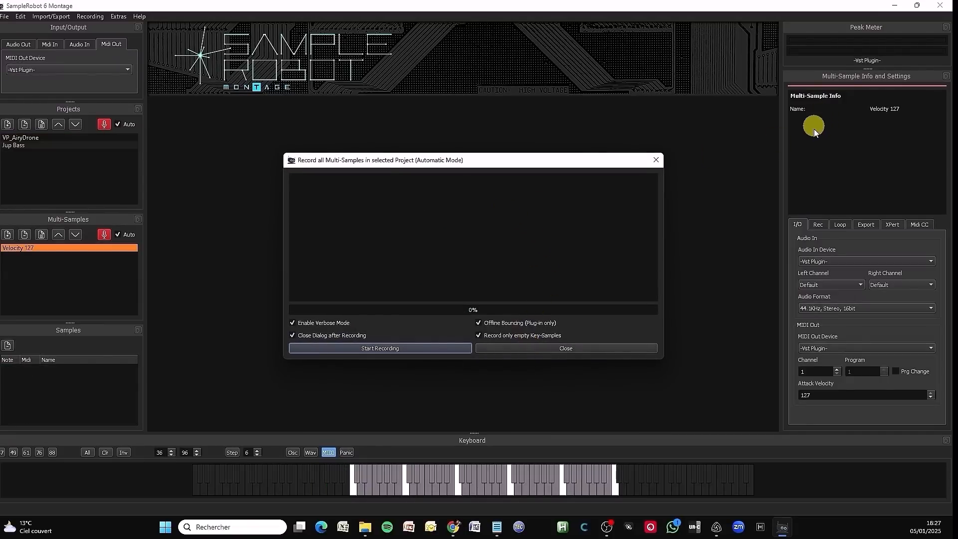
mouse_move(892, 415)
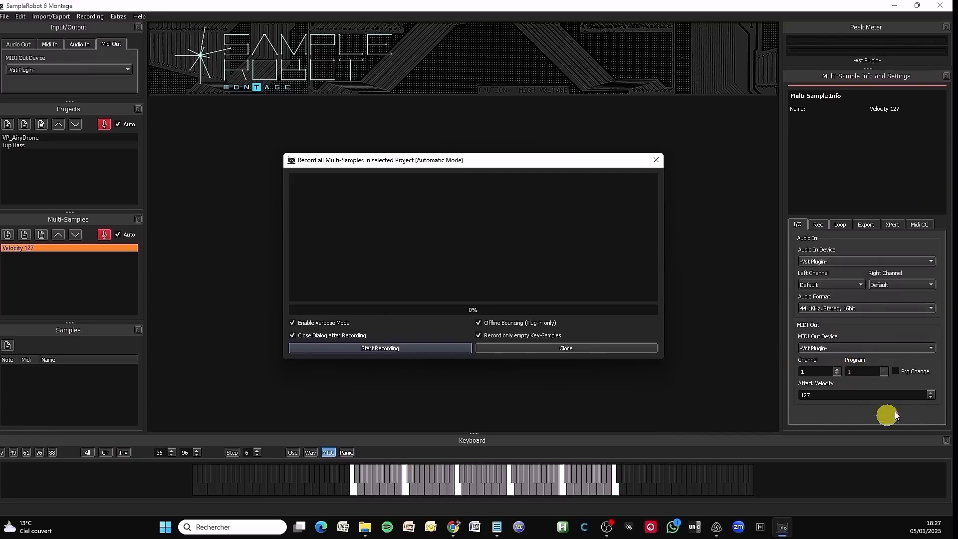
mouse_move(889, 260)
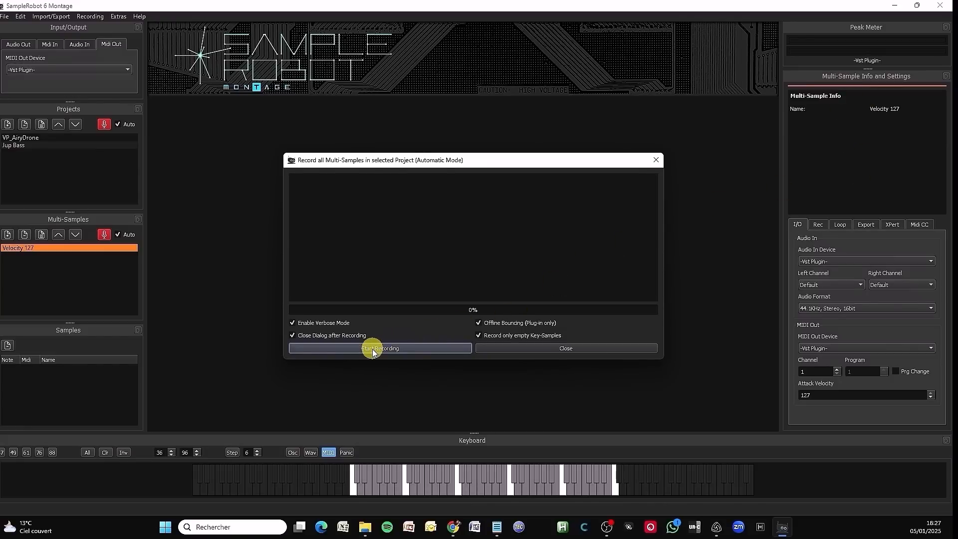
left_click(379, 347)
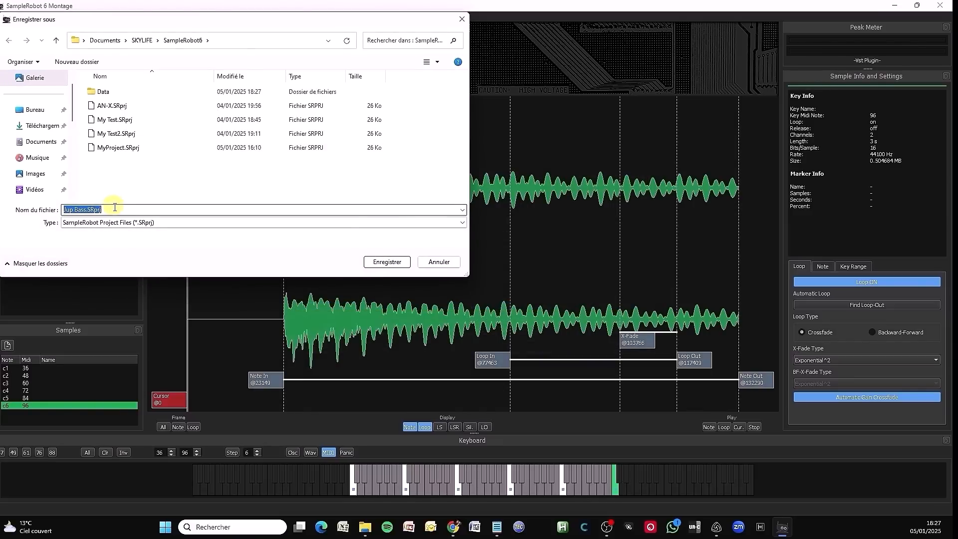
mouse_move(325, 270)
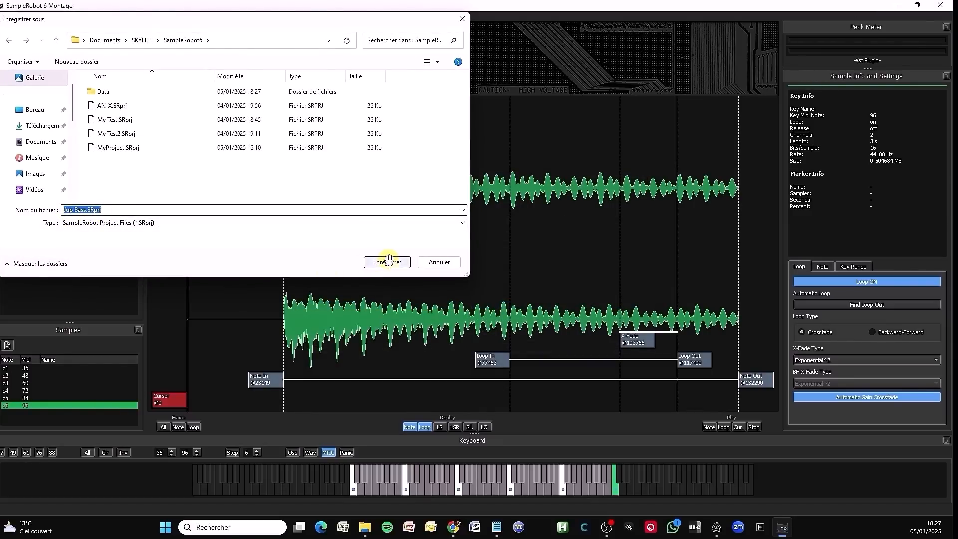
Save the recorded Jup Bass project under its existing file name.
left_click(386, 262)
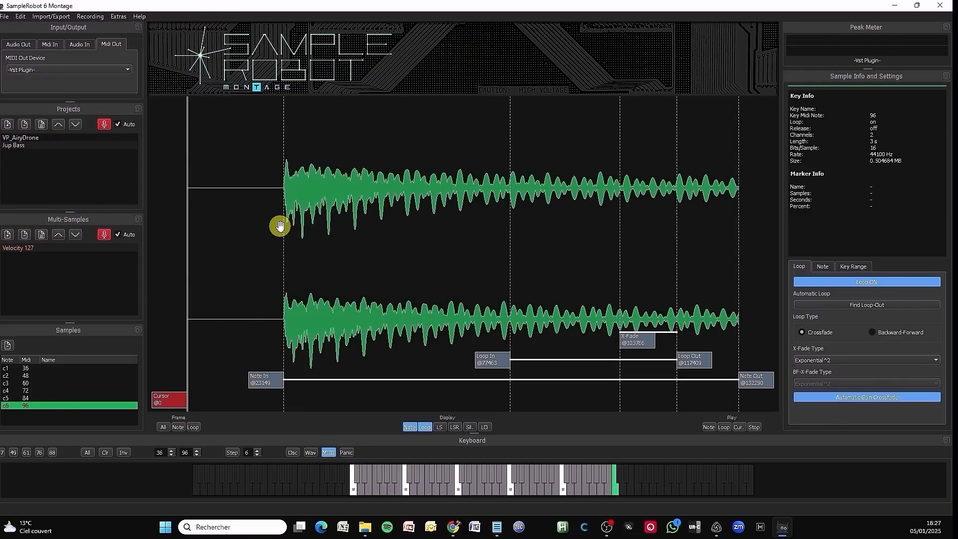
mouse_move(328, 365)
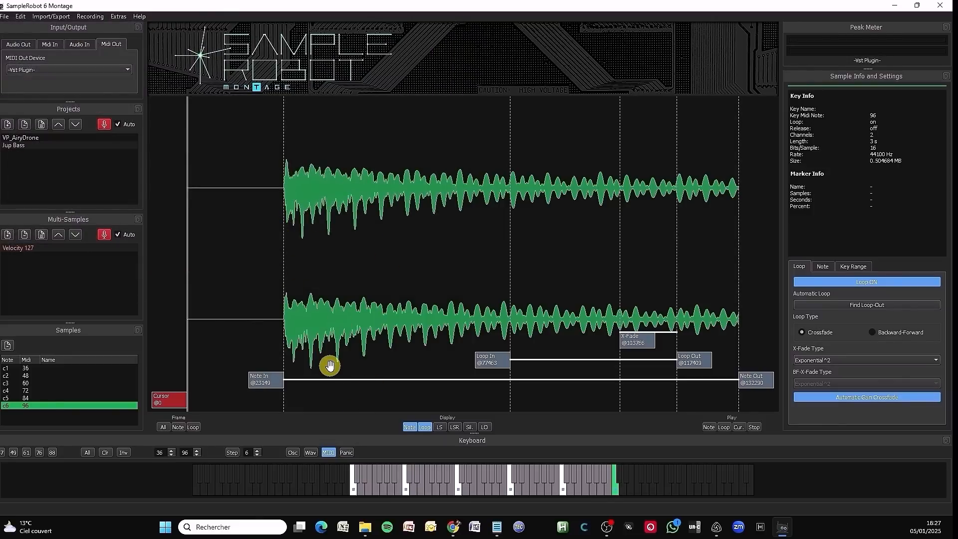
Audition the c6 sample's crossfade loop and bring up the Import/Export menu.
left_click(382, 489)
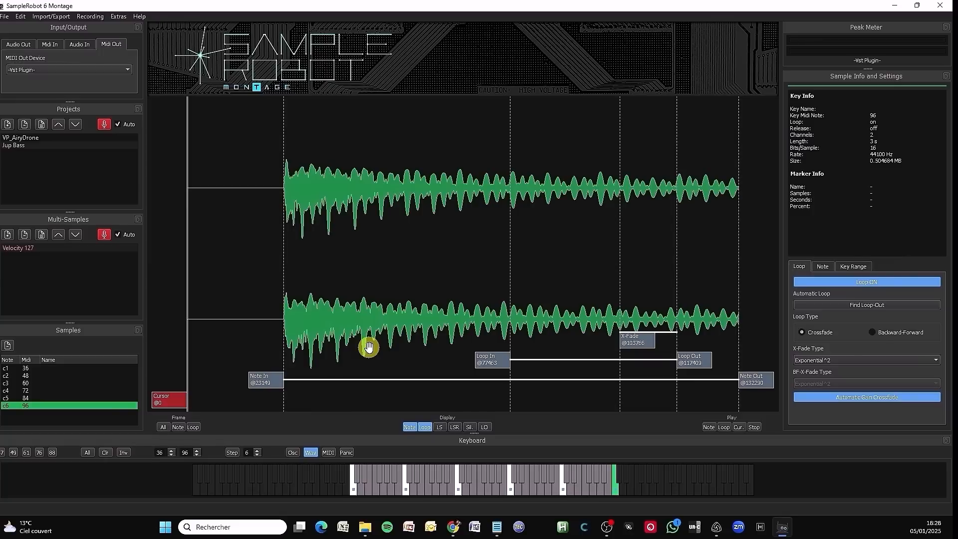
mouse_move(374, 321)
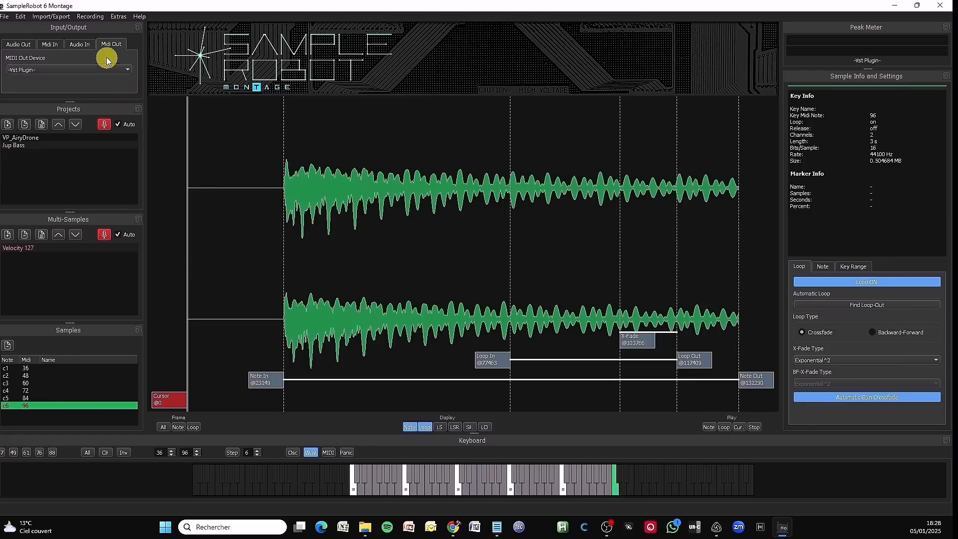
left_click(51, 17)
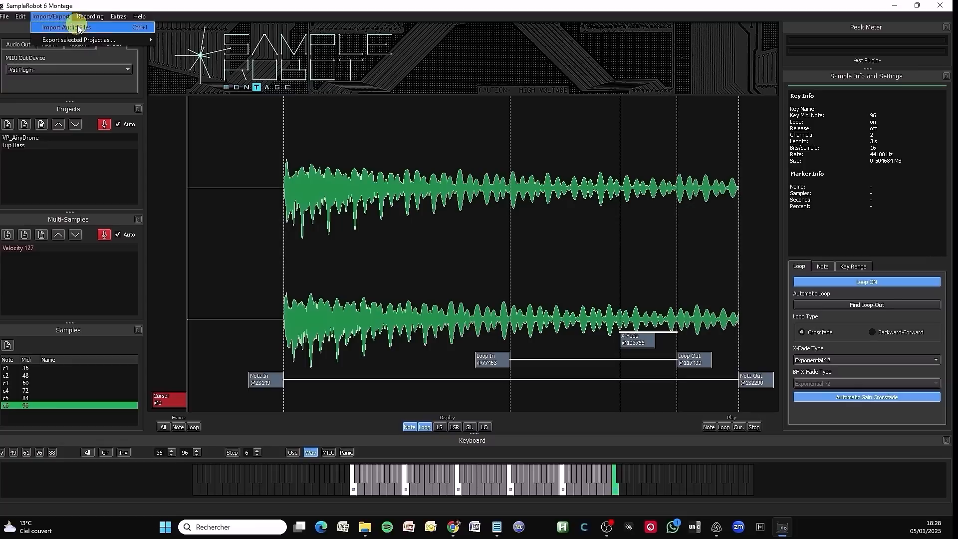
Export the project as a Yamaha Montage X7L library at 44.1 kHz, 16 Bit, Stereo.
left_click(78, 40)
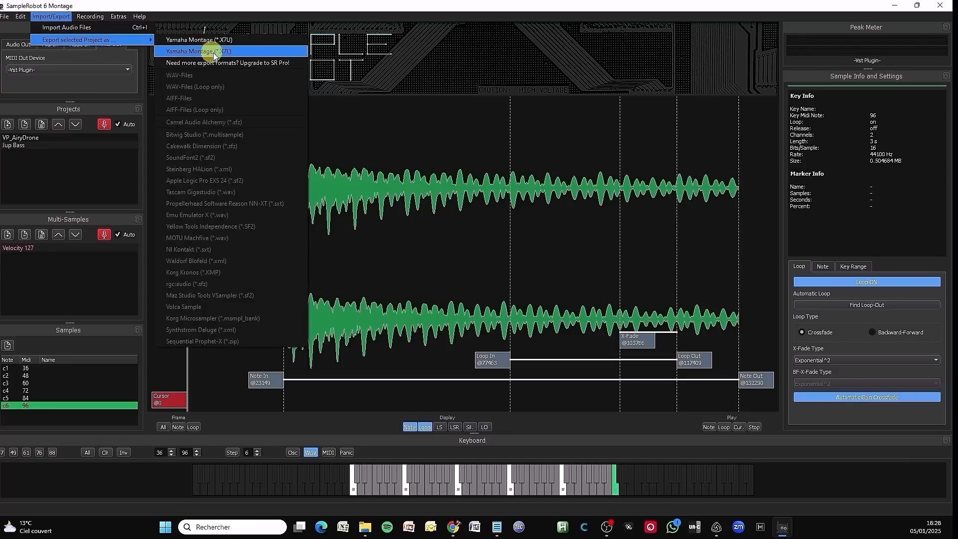
mouse_move(253, 54)
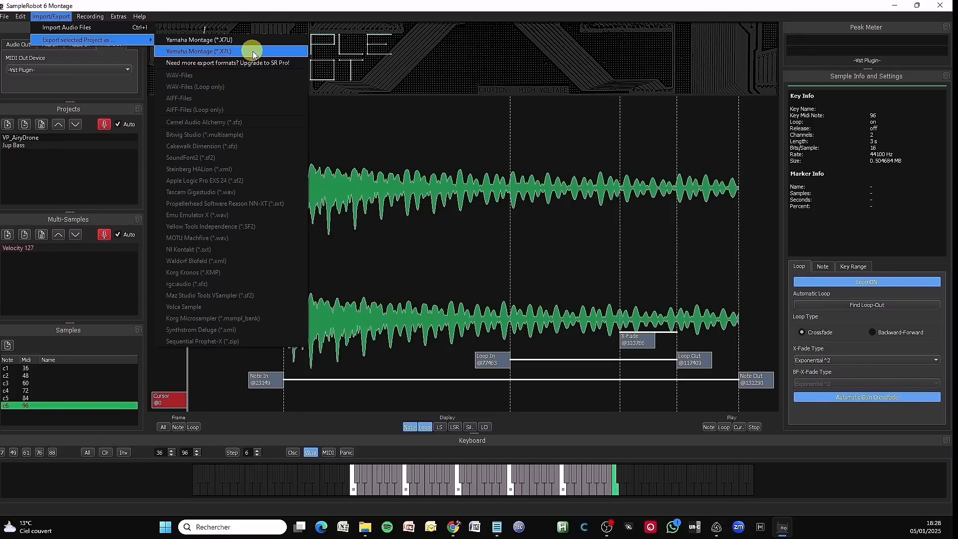
left_click(196, 51)
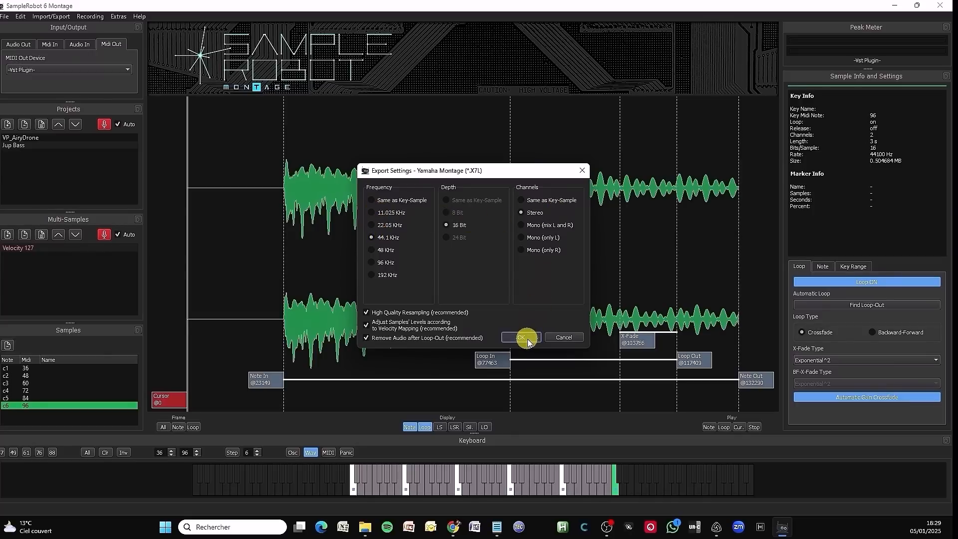
left_click(519, 337)
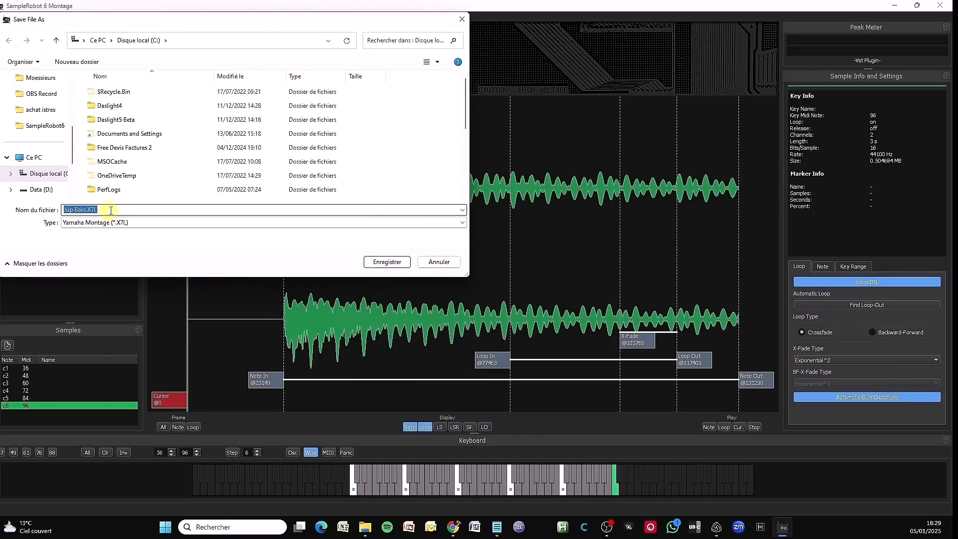
Save Jup Bass.X7L into the Moessieurs folder on the Vidéo (E:) drive.
scroll("down", 3)
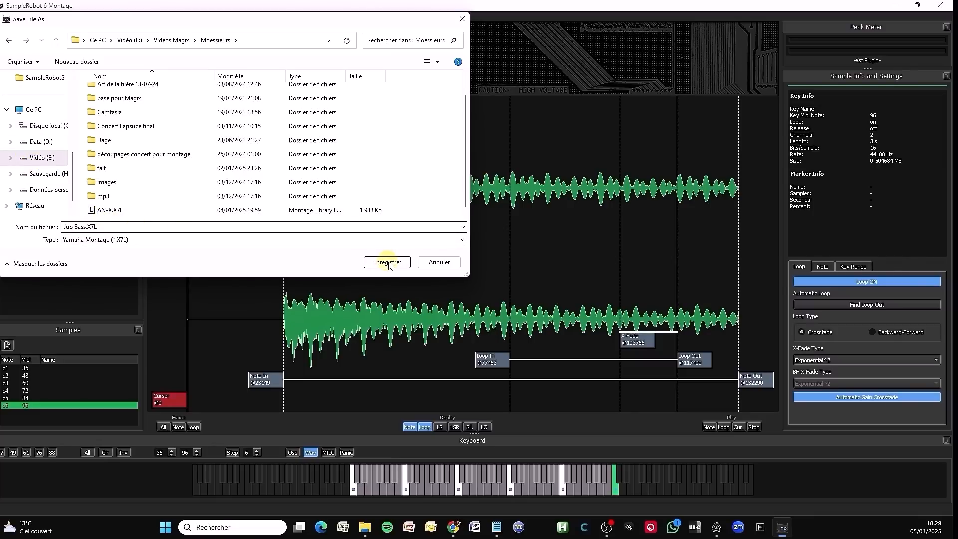
left_click(386, 261)
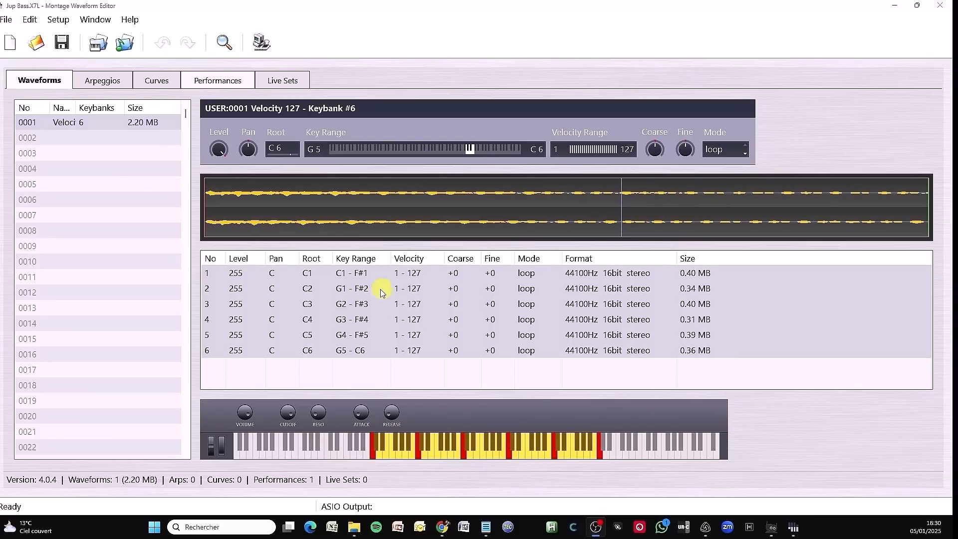
mouse_move(186, 139)
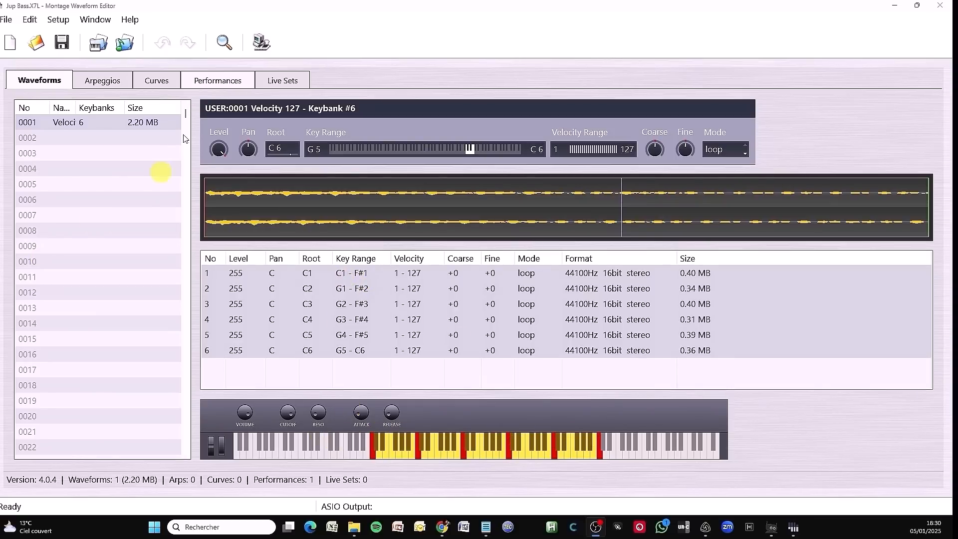
Show the library's Performances list with Jup Bass at USER1:001.
left_click(217, 80)
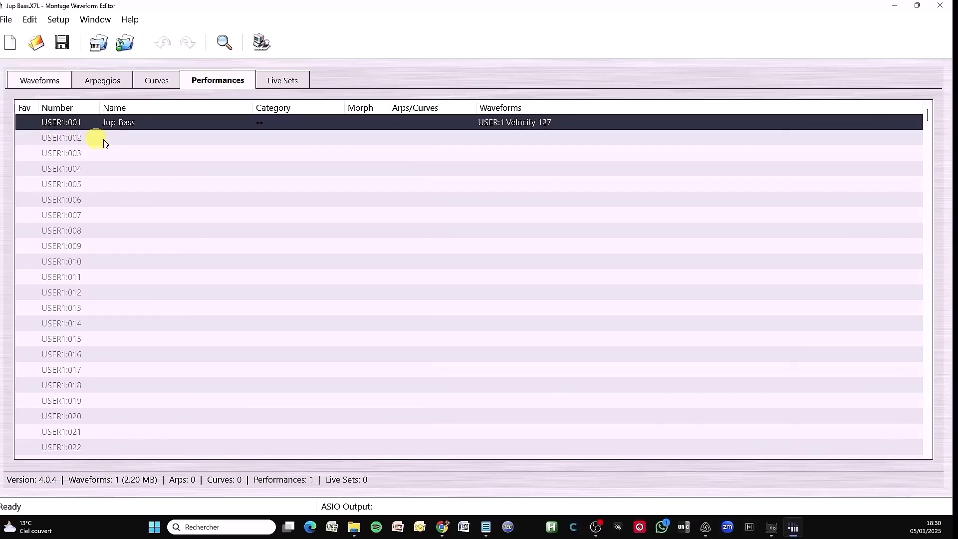
mouse_move(375, 221)
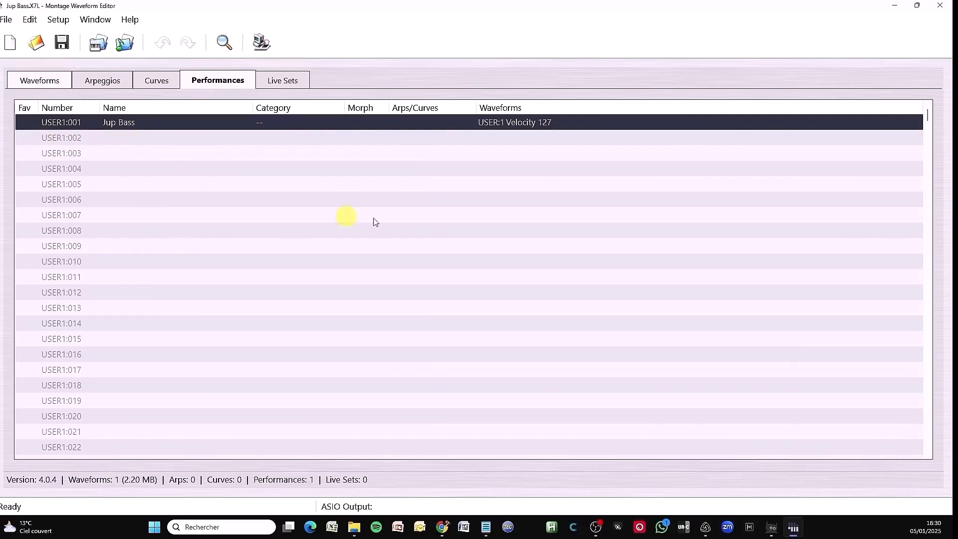
mouse_move(741, 54)
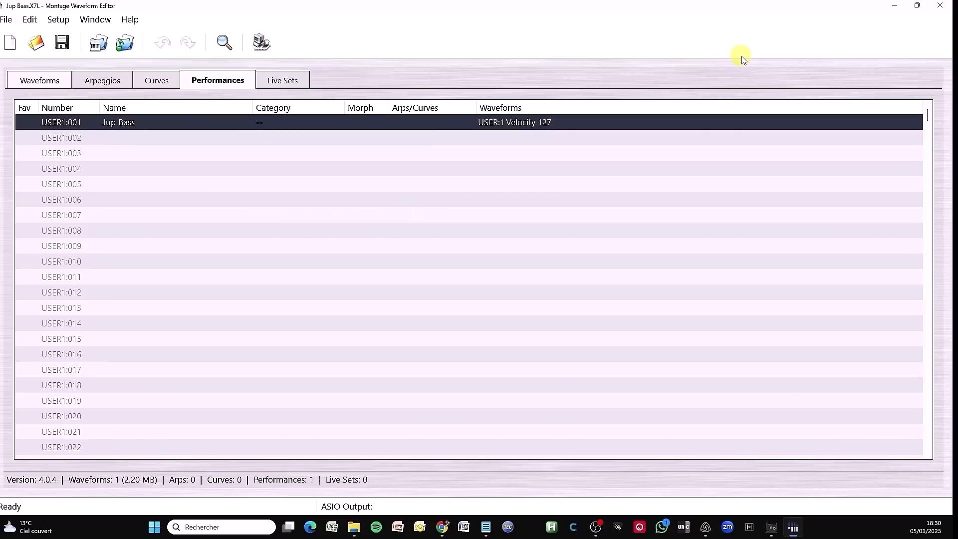
mouse_move(695, 140)
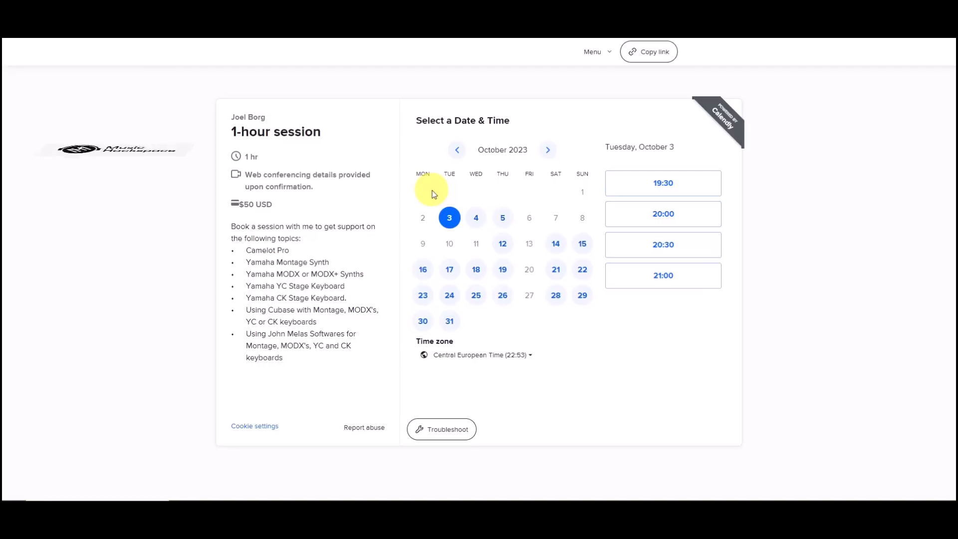
Book the October 4, 20:30 session slot in Calendly and reach the details form's Name field.
left_click(475, 217)
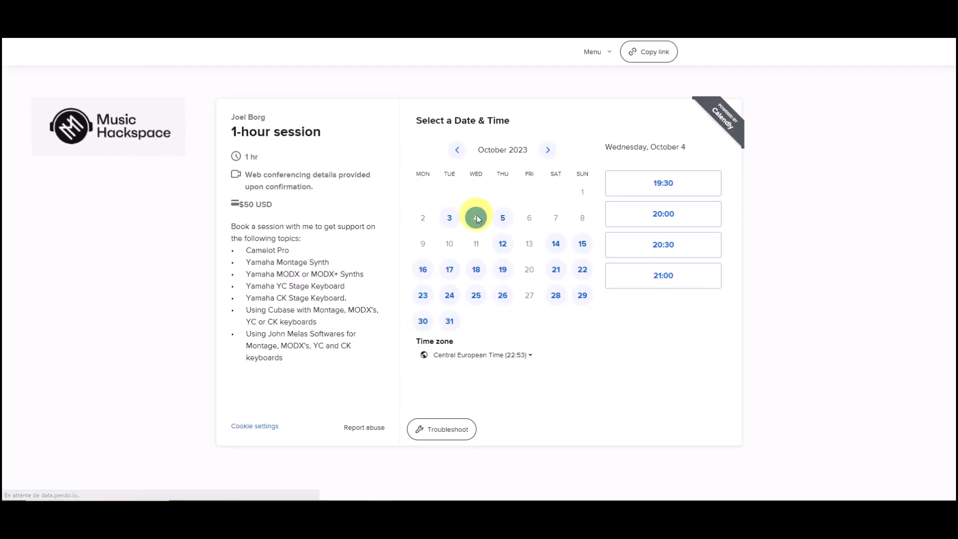
left_click(475, 217)
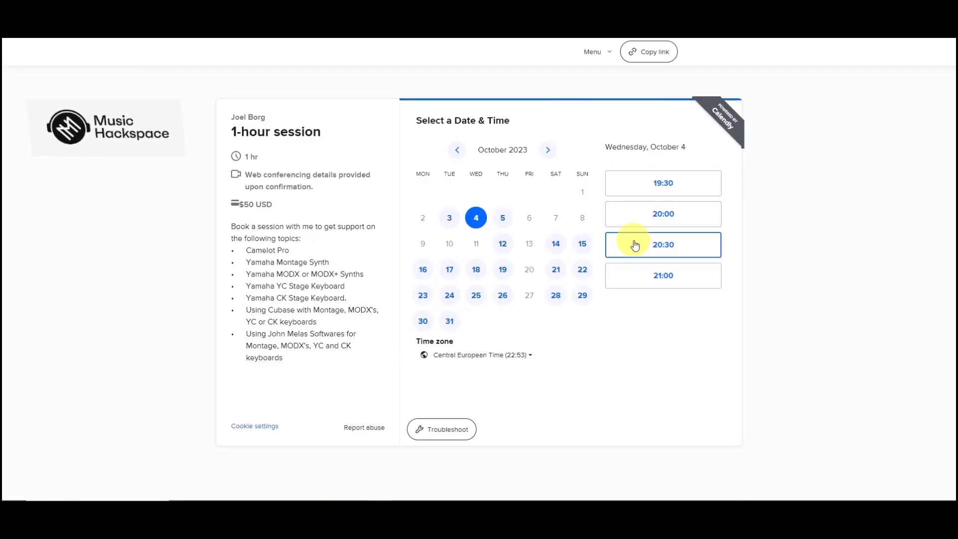
left_click(662, 244)
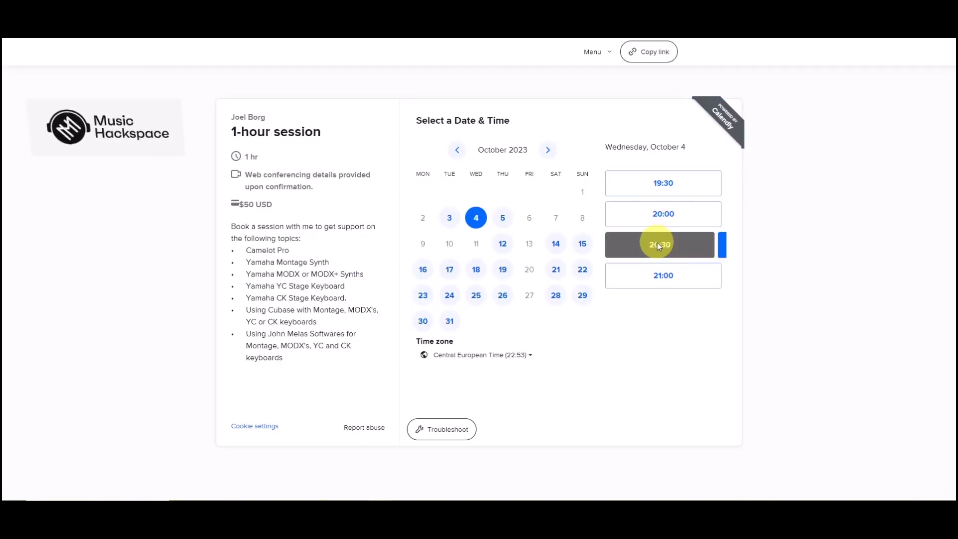
left_click(662, 245)
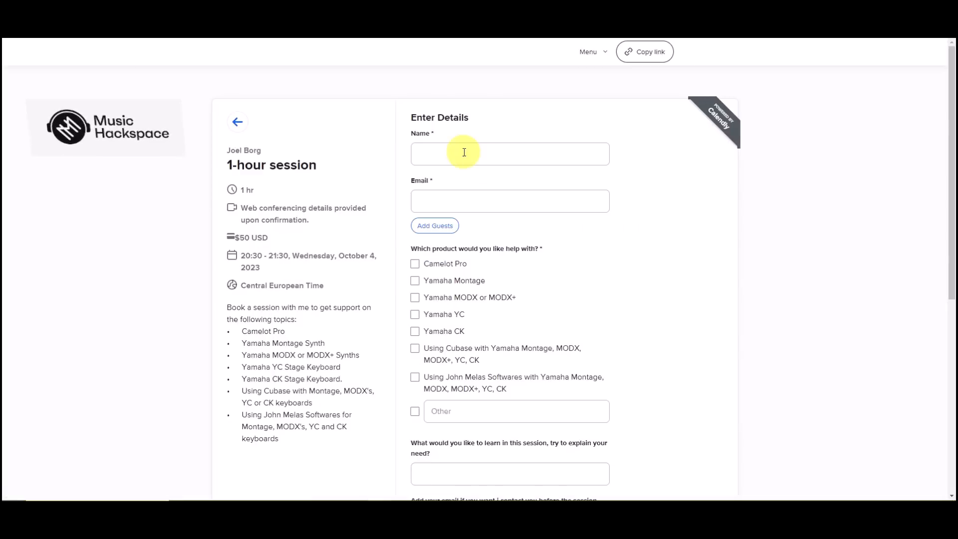
left_click(510, 200)
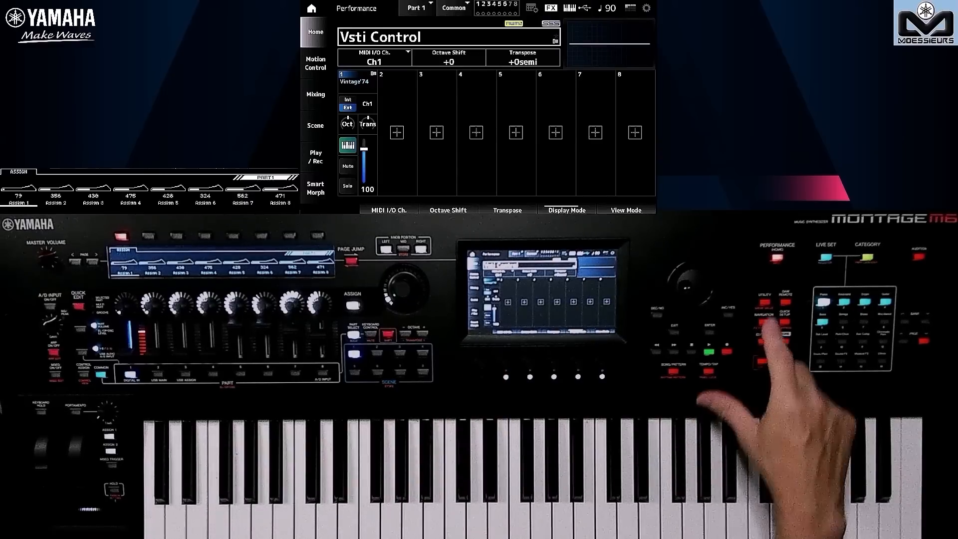
Bring up the Montage M Performance Search screen from the Vsti Control home.
left_click(762, 307)
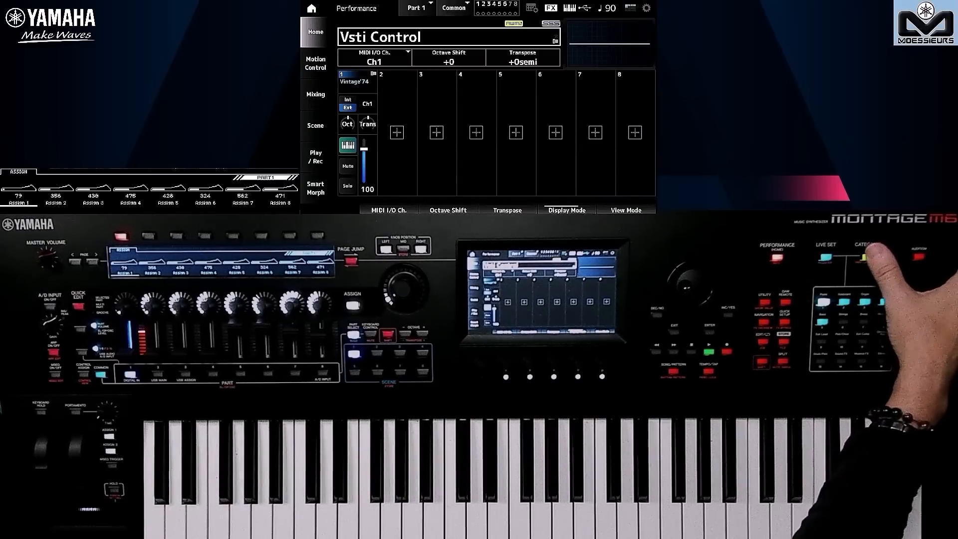
left_click(866, 256)
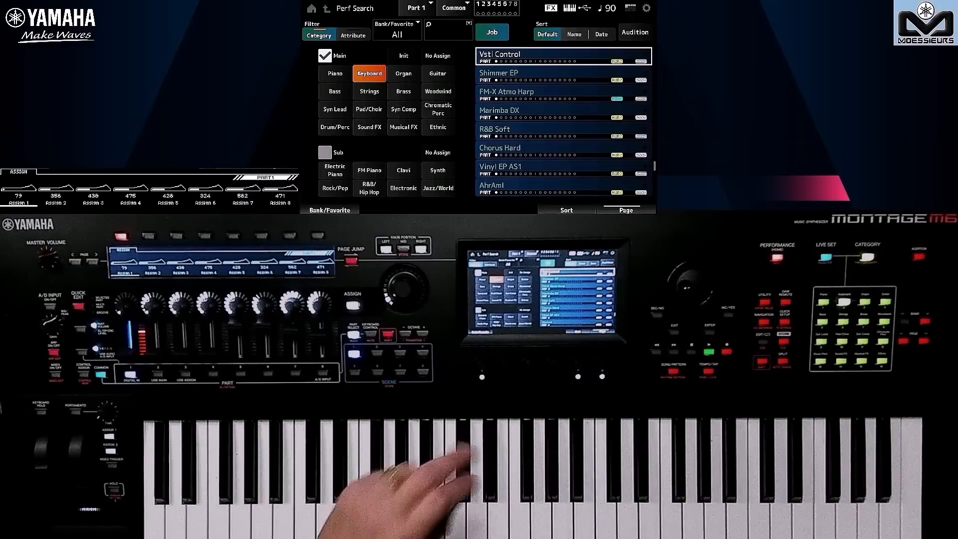
Select the Jup Bass library bank from the Bank/Favorite list to load its performance.
left_click(396, 28)
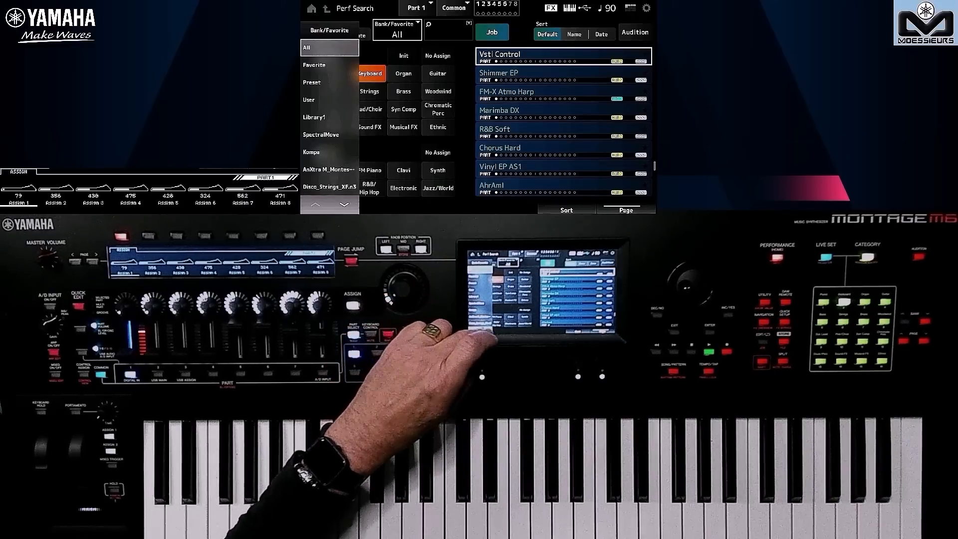
left_click(309, 48)
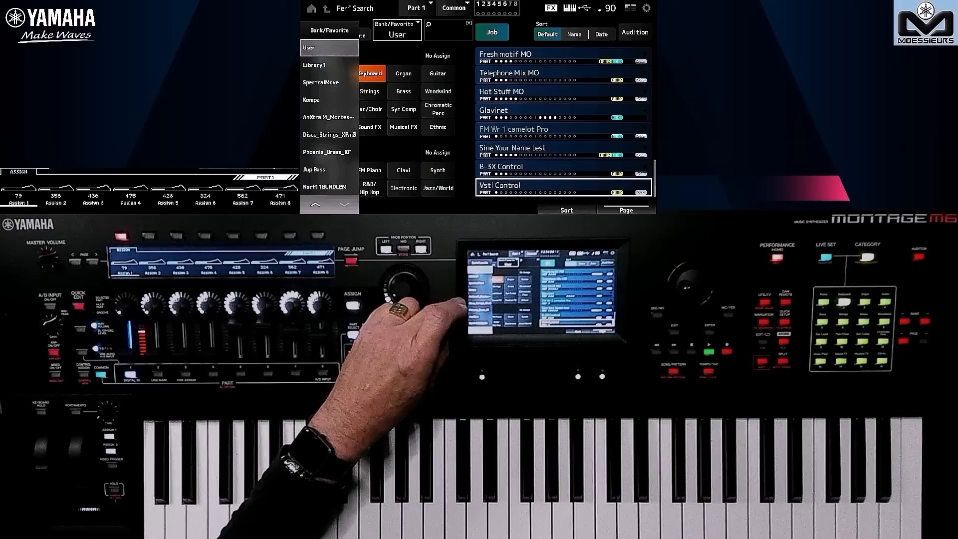
left_click(328, 186)
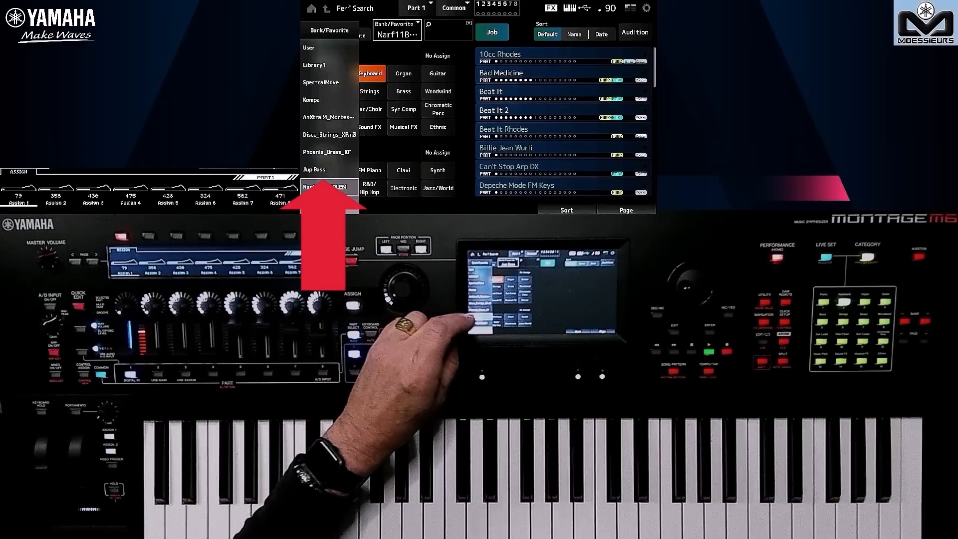
left_click(314, 170)
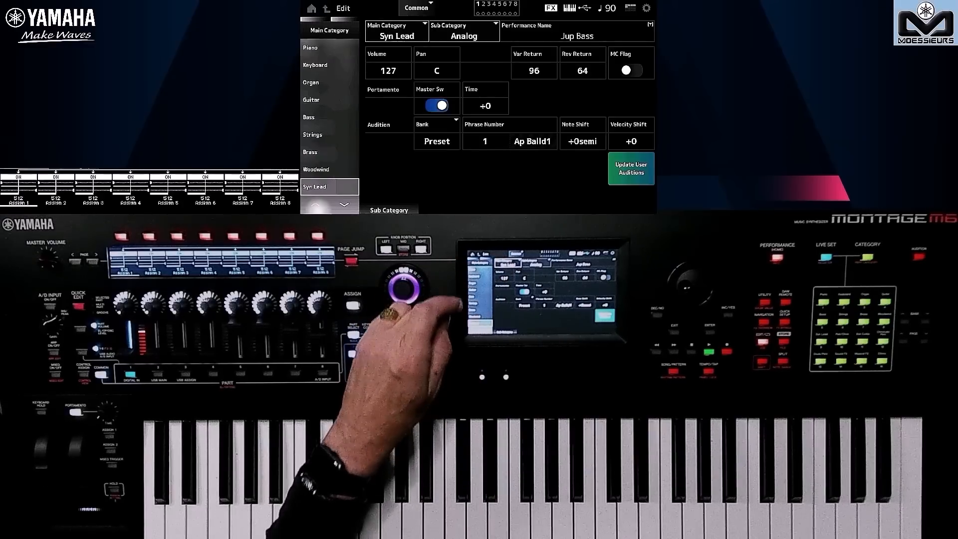
Set Jup Bass's main category to Bass, leaving the sub category unchanged.
left_click(328, 116)
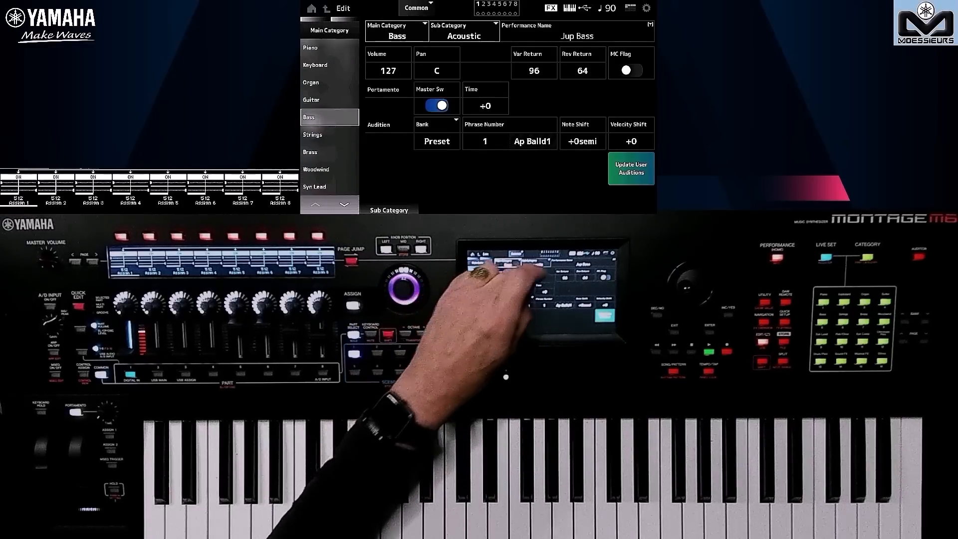
left_click(463, 36)
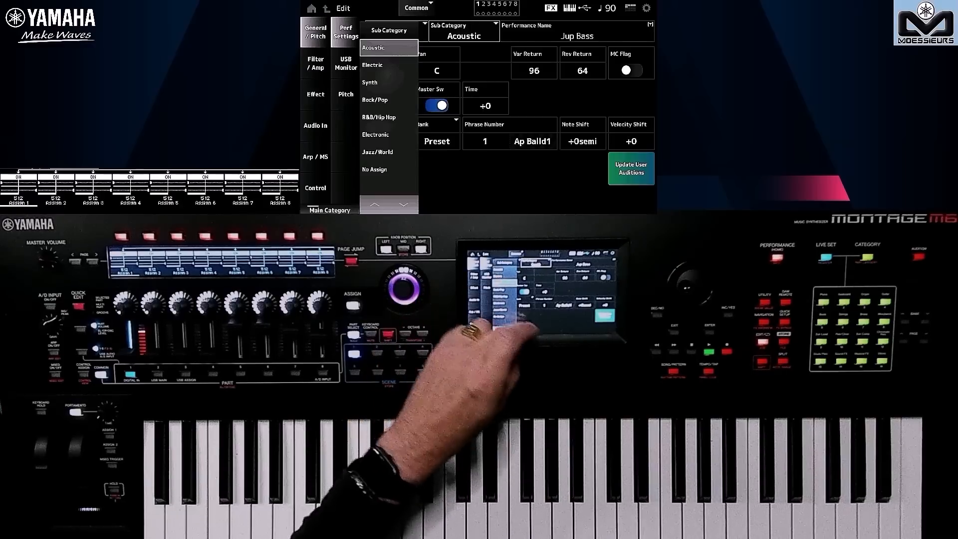
left_click(369, 83)
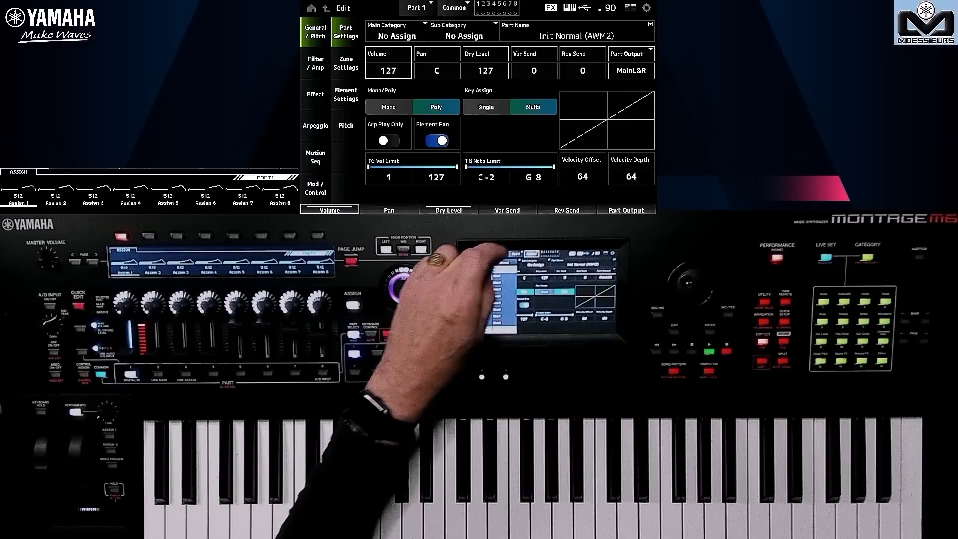
Set Element 1's Level/Vel to +41 in Amplitude, then view its filter page.
left_click(455, 8)
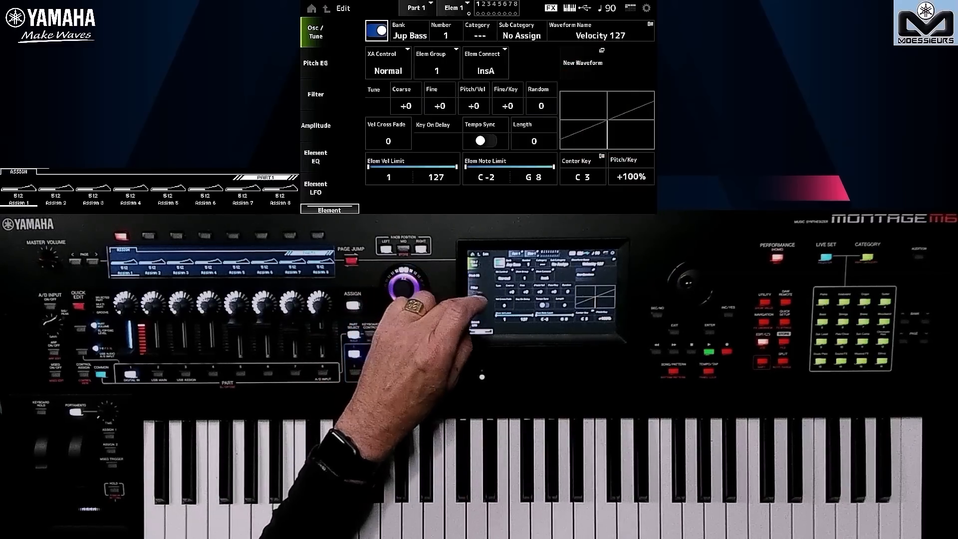
left_click(317, 125)
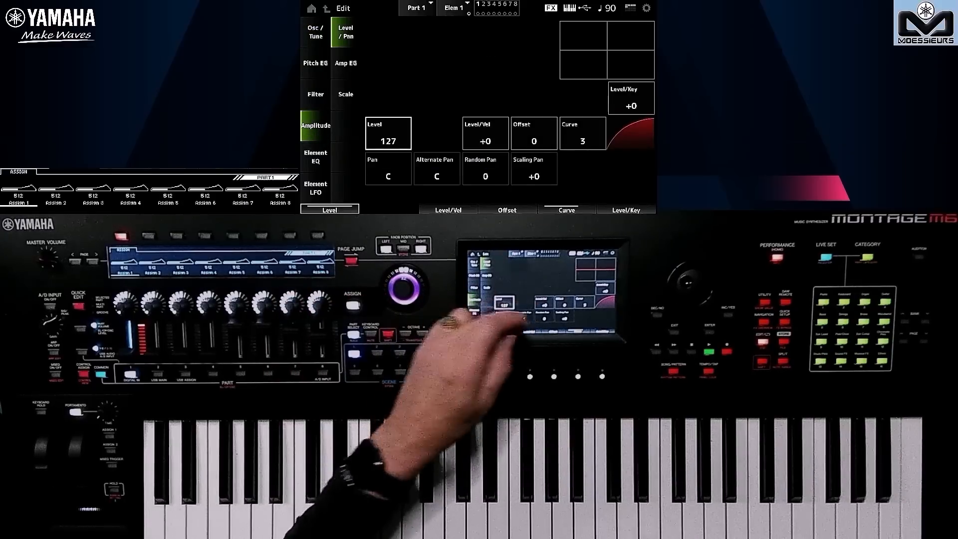
left_click(485, 132)
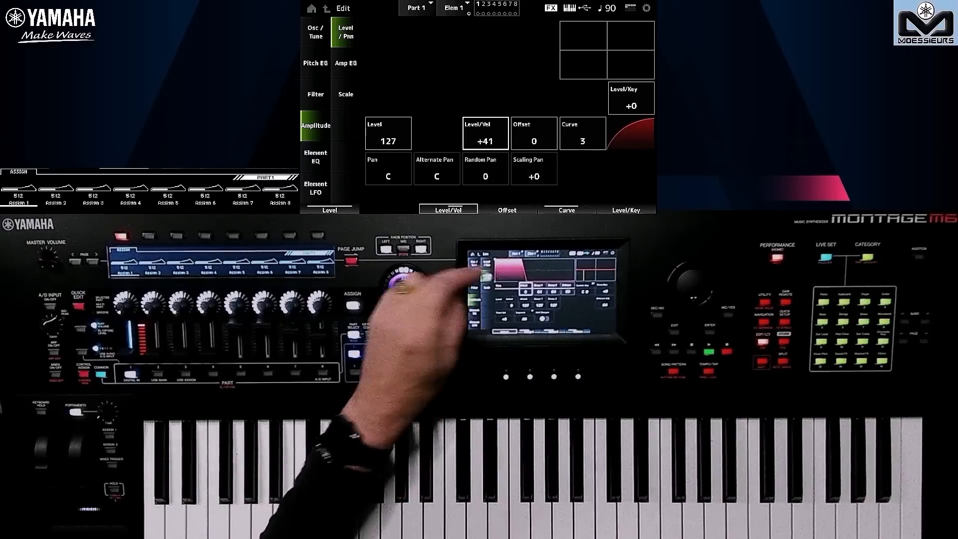
left_click(346, 63)
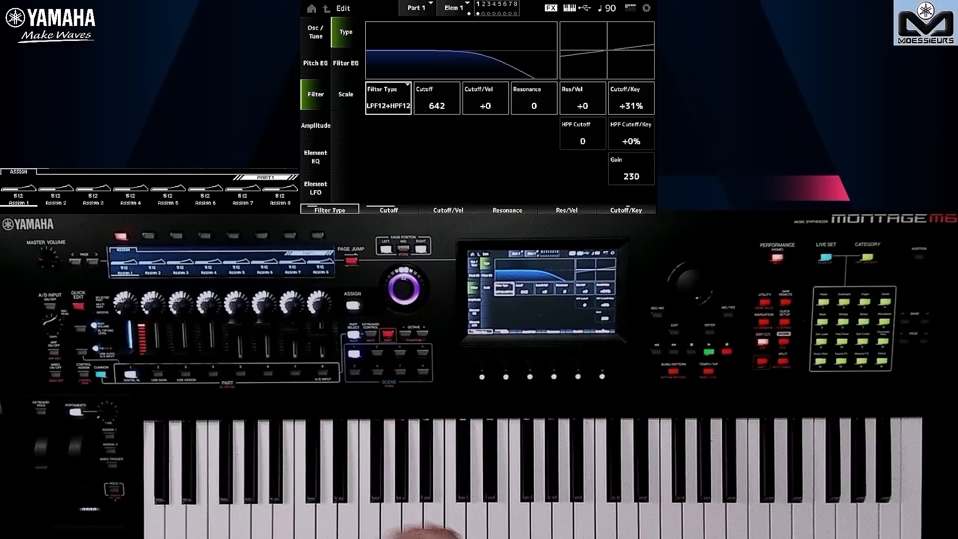
Change Element 1's filter to LPF24A, lower cutoff to about 238, return to Part General/Pitch.
left_click(388, 97)
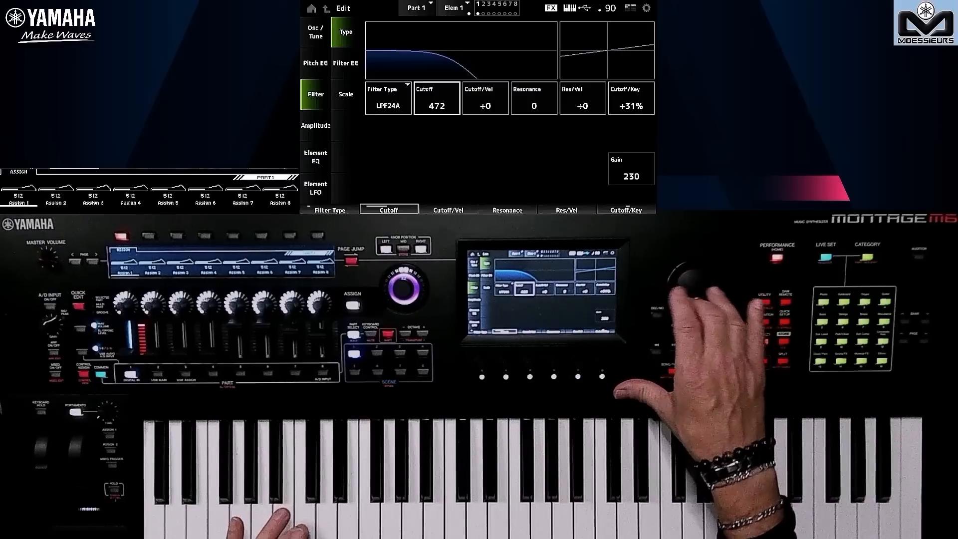
left_click(690, 290)
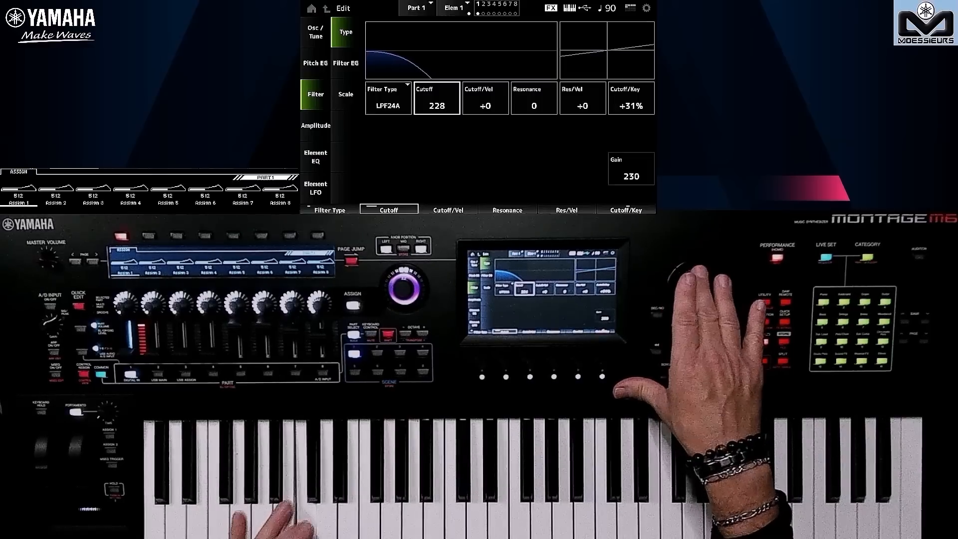
left_click(485, 98)
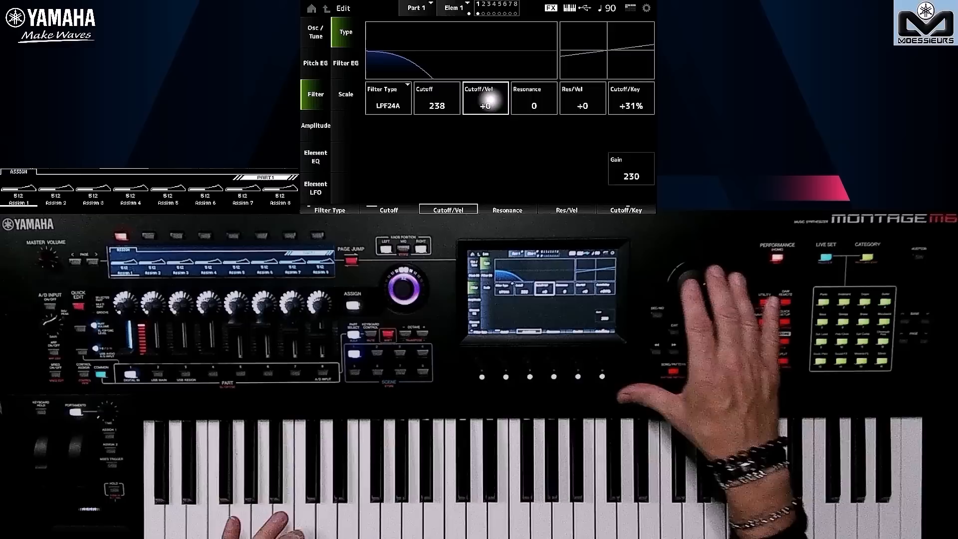
left_click(533, 98)
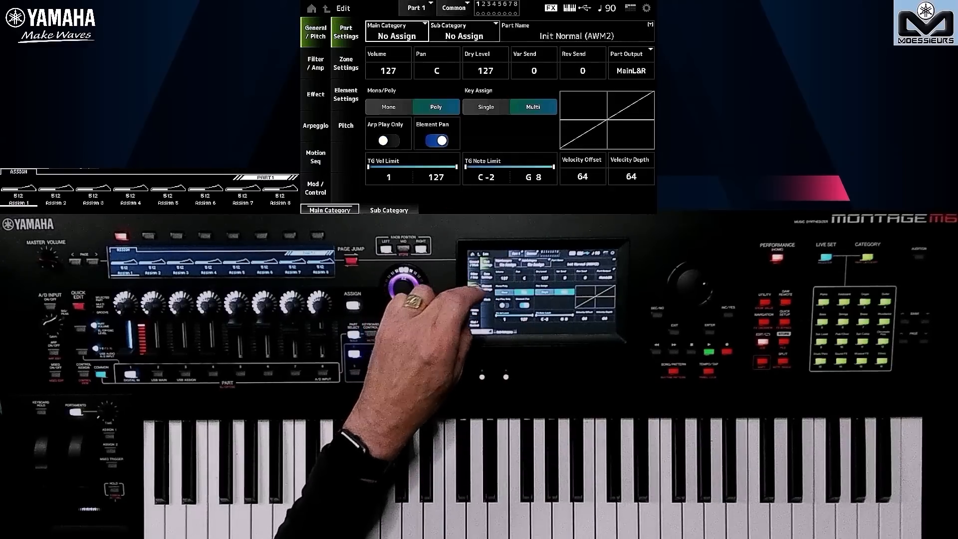
Check Part 1's effect routing and bring up the Store options.
left_click(316, 94)
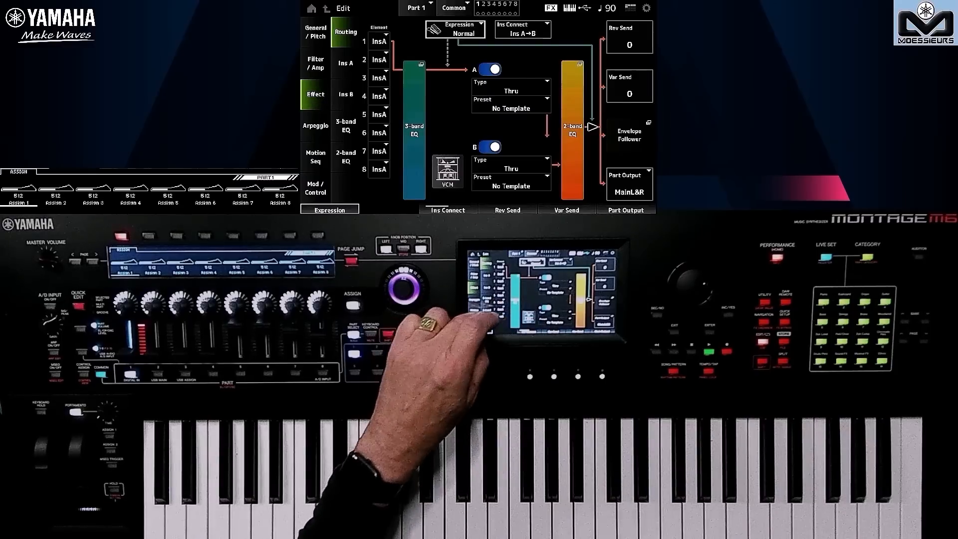
left_click(345, 157)
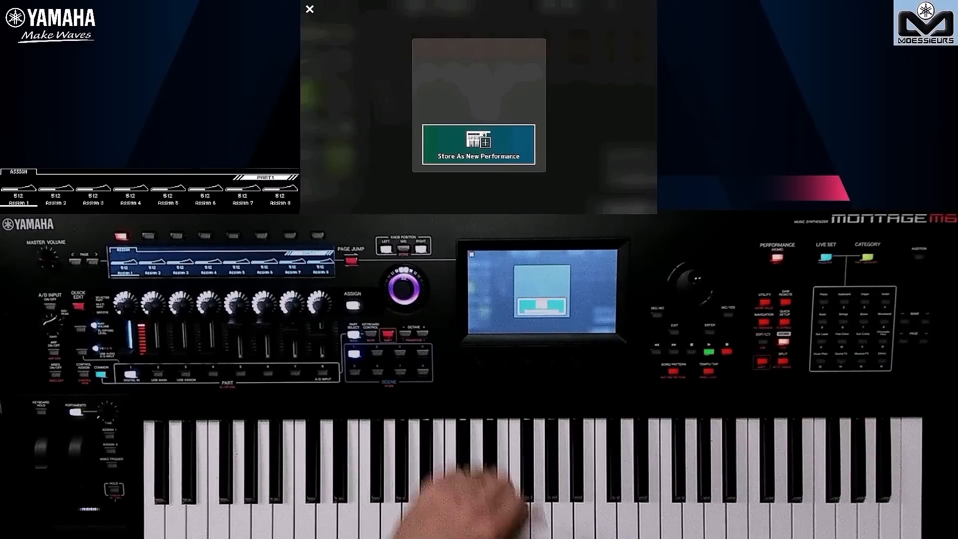
Store the edits as a new performance keeping the name Jup Bass.
left_click(478, 145)
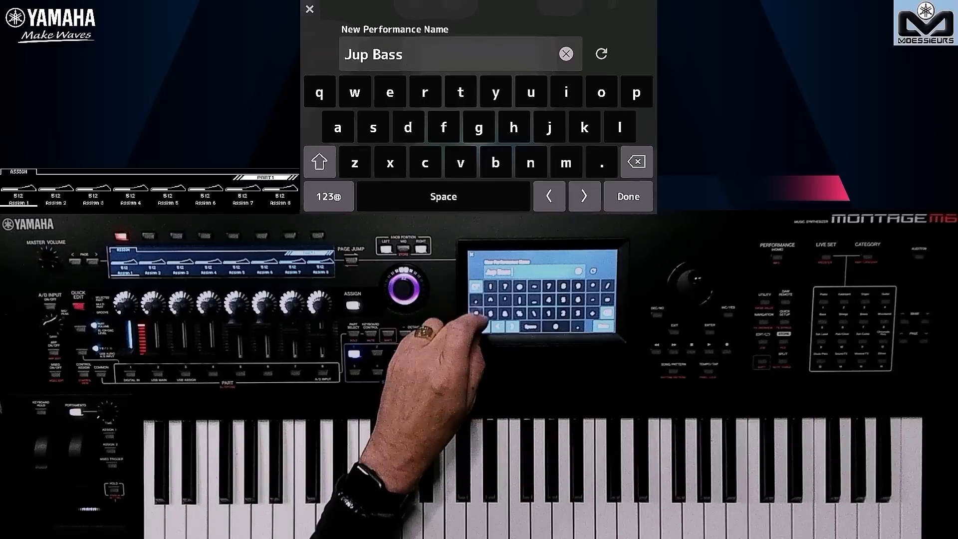
left_click(628, 196)
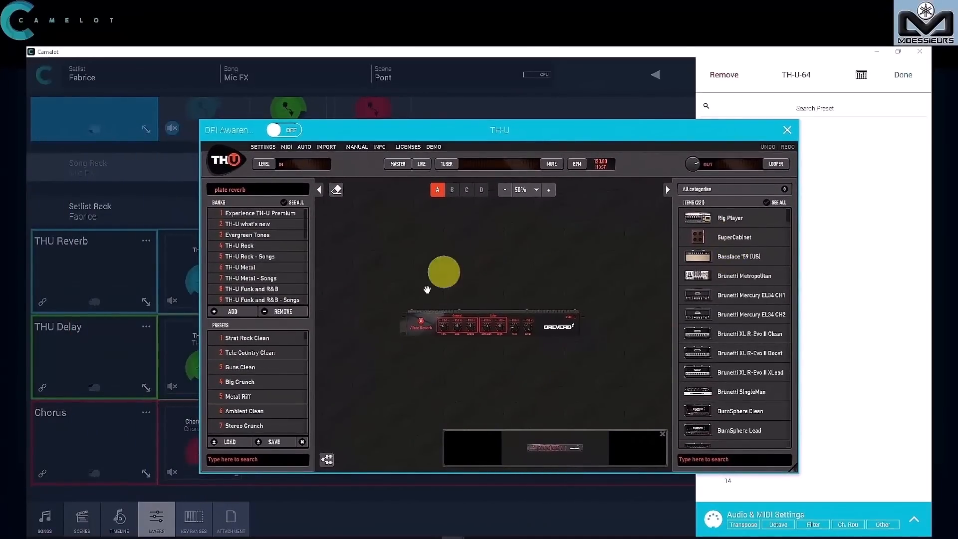
Move the TH-U plug-in window over Camelot's Layers view.
left_click_drag(442, 271, 527, 323)
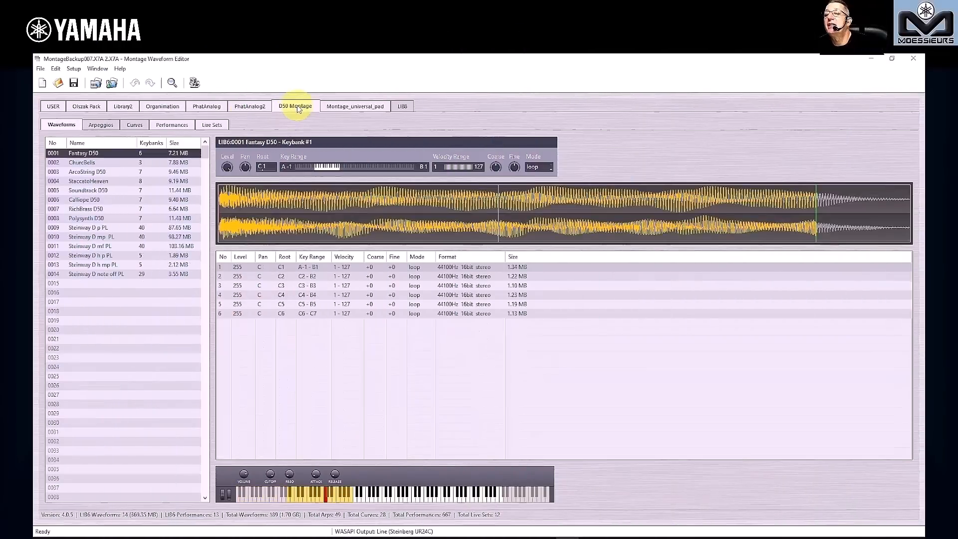
View ChurchBells and StaccatoHeaven keybanks, then list the D50 Montage performances.
left_click(81, 162)
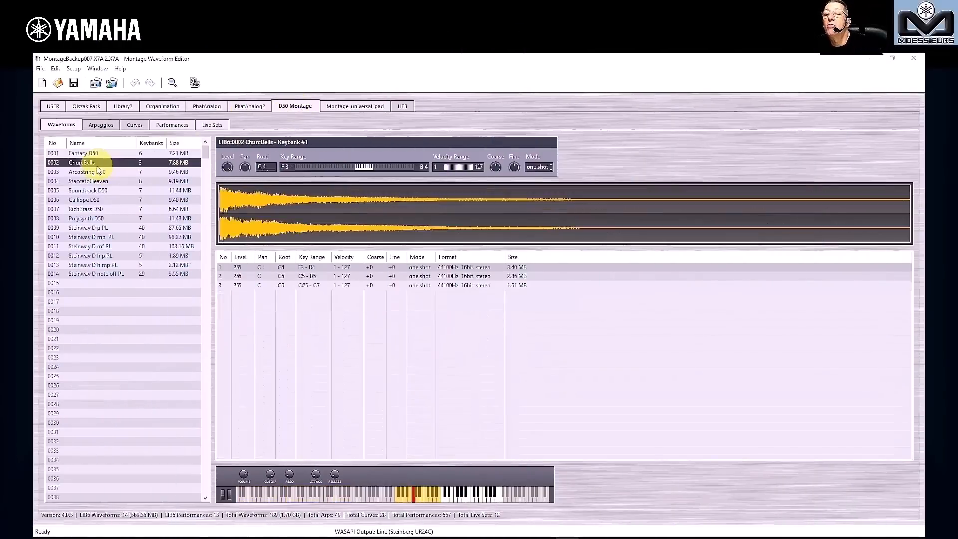
left_click(87, 181)
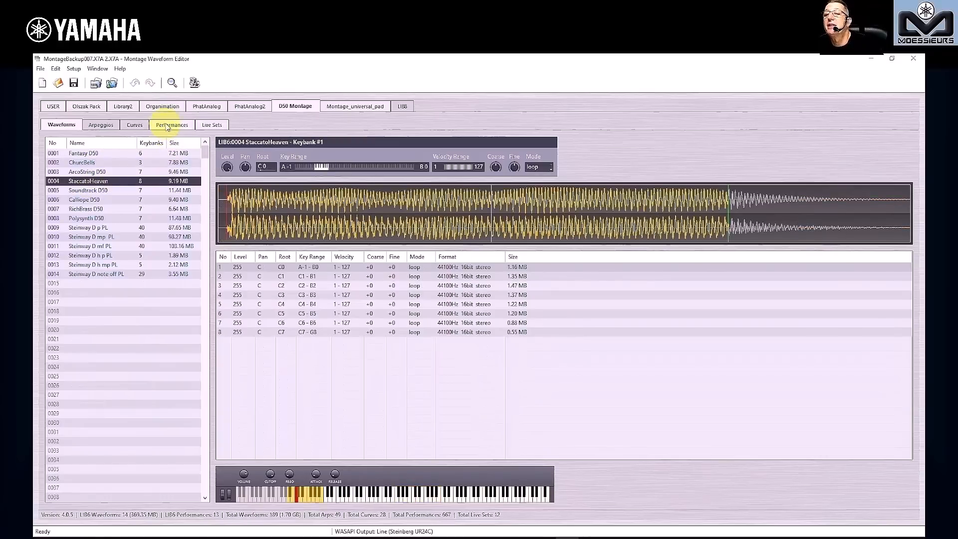
left_click(171, 125)
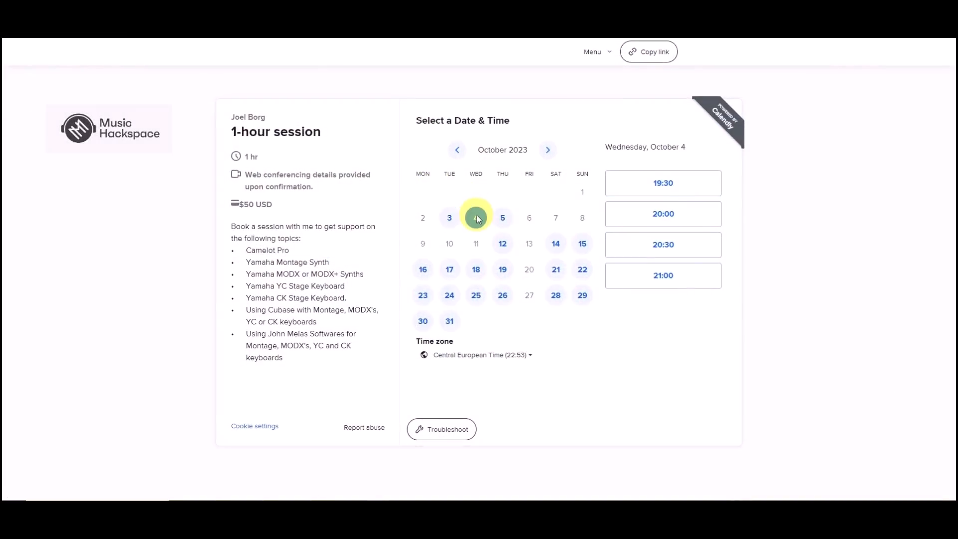
Book the 20:30 slot on October 4 and tick Yamaha MODX or MODX+ in the form.
left_click(475, 217)
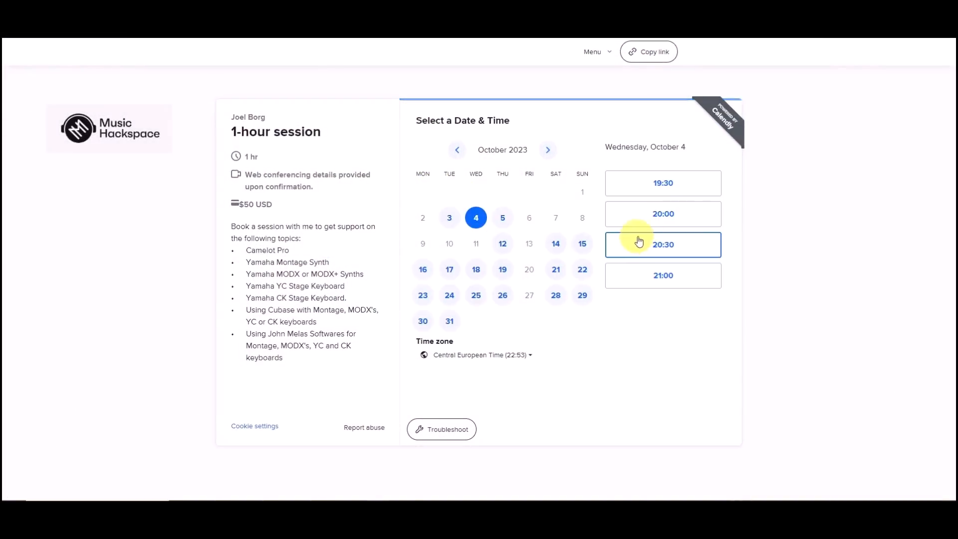
left_click(637, 244)
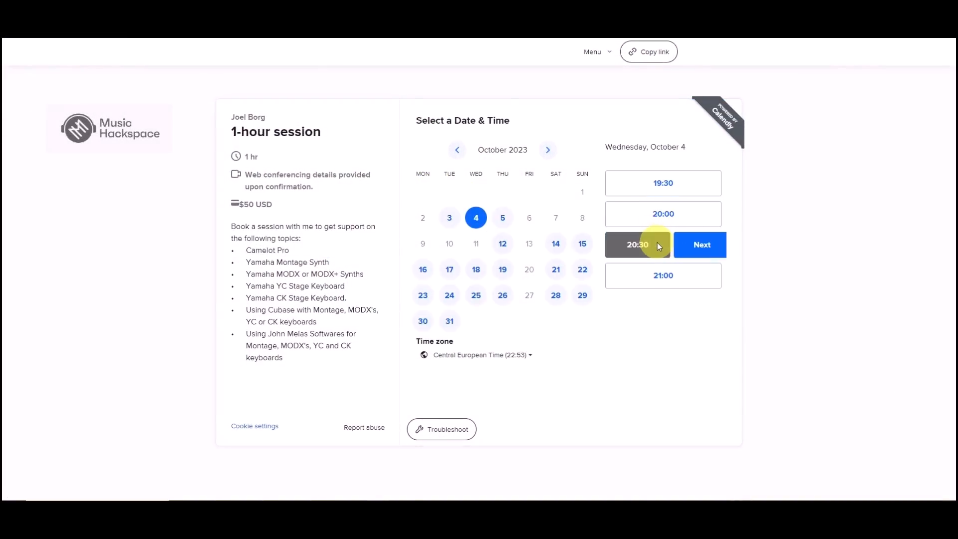
left_click(699, 244)
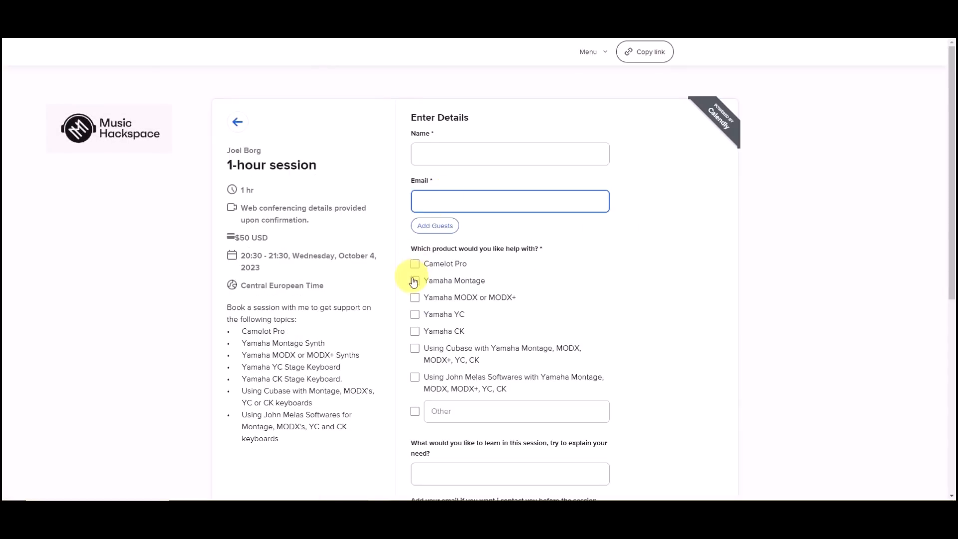
left_click(415, 297)
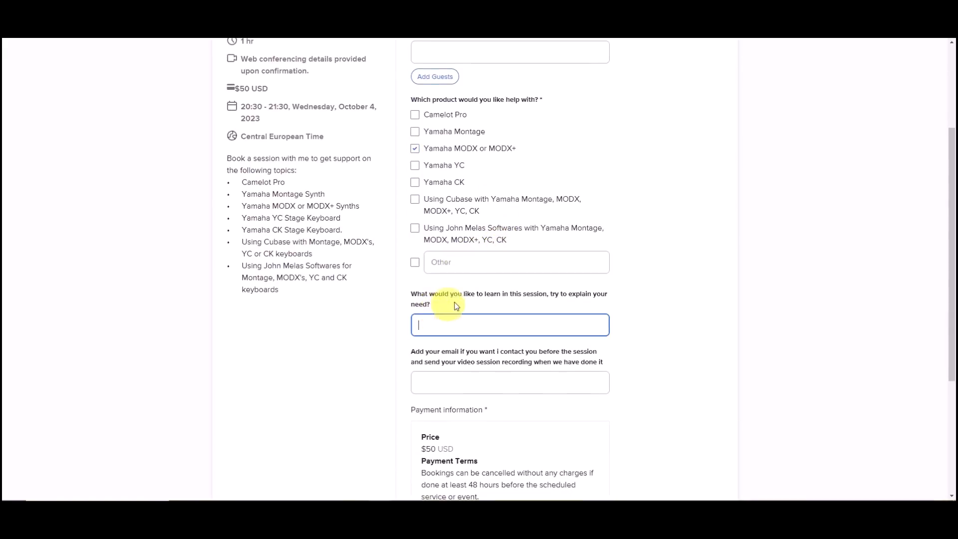
scroll("down", 3)
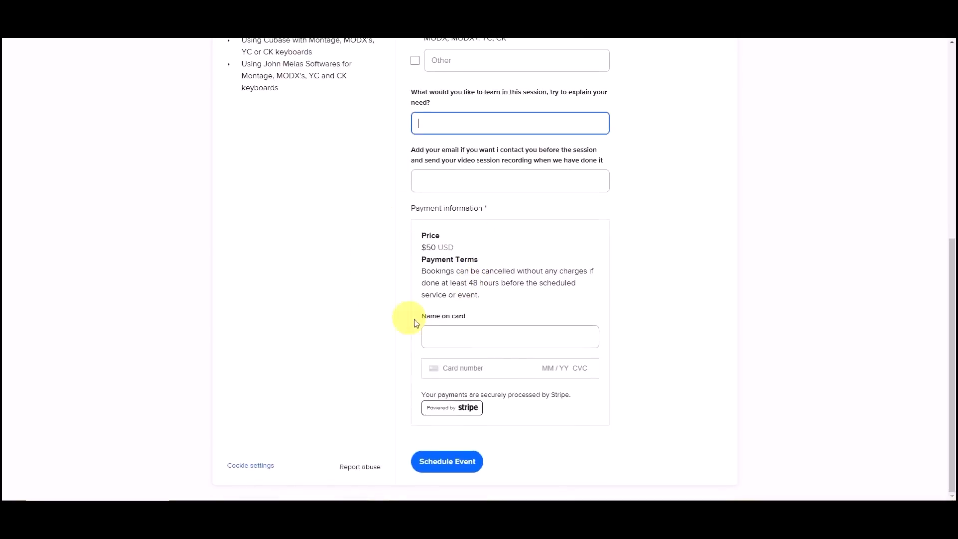
mouse_move(419, 410)
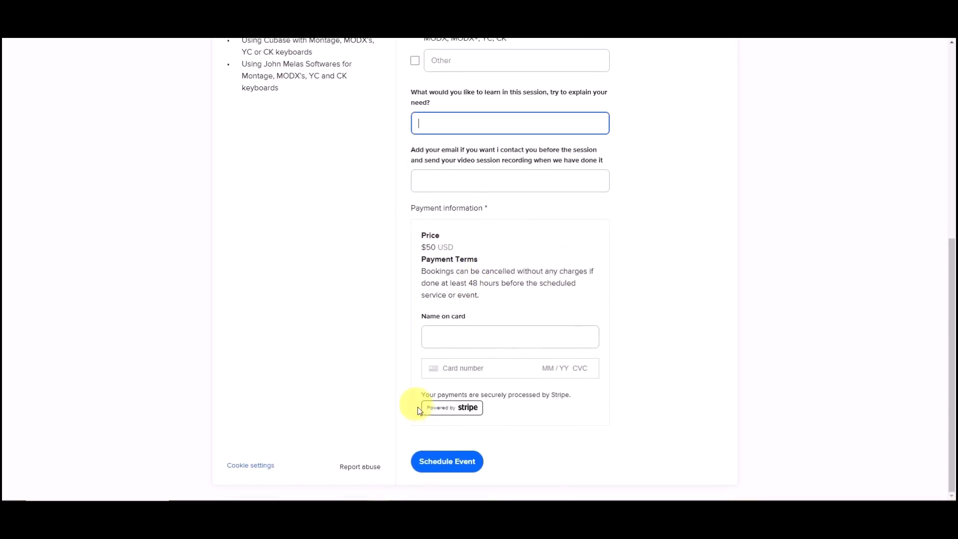